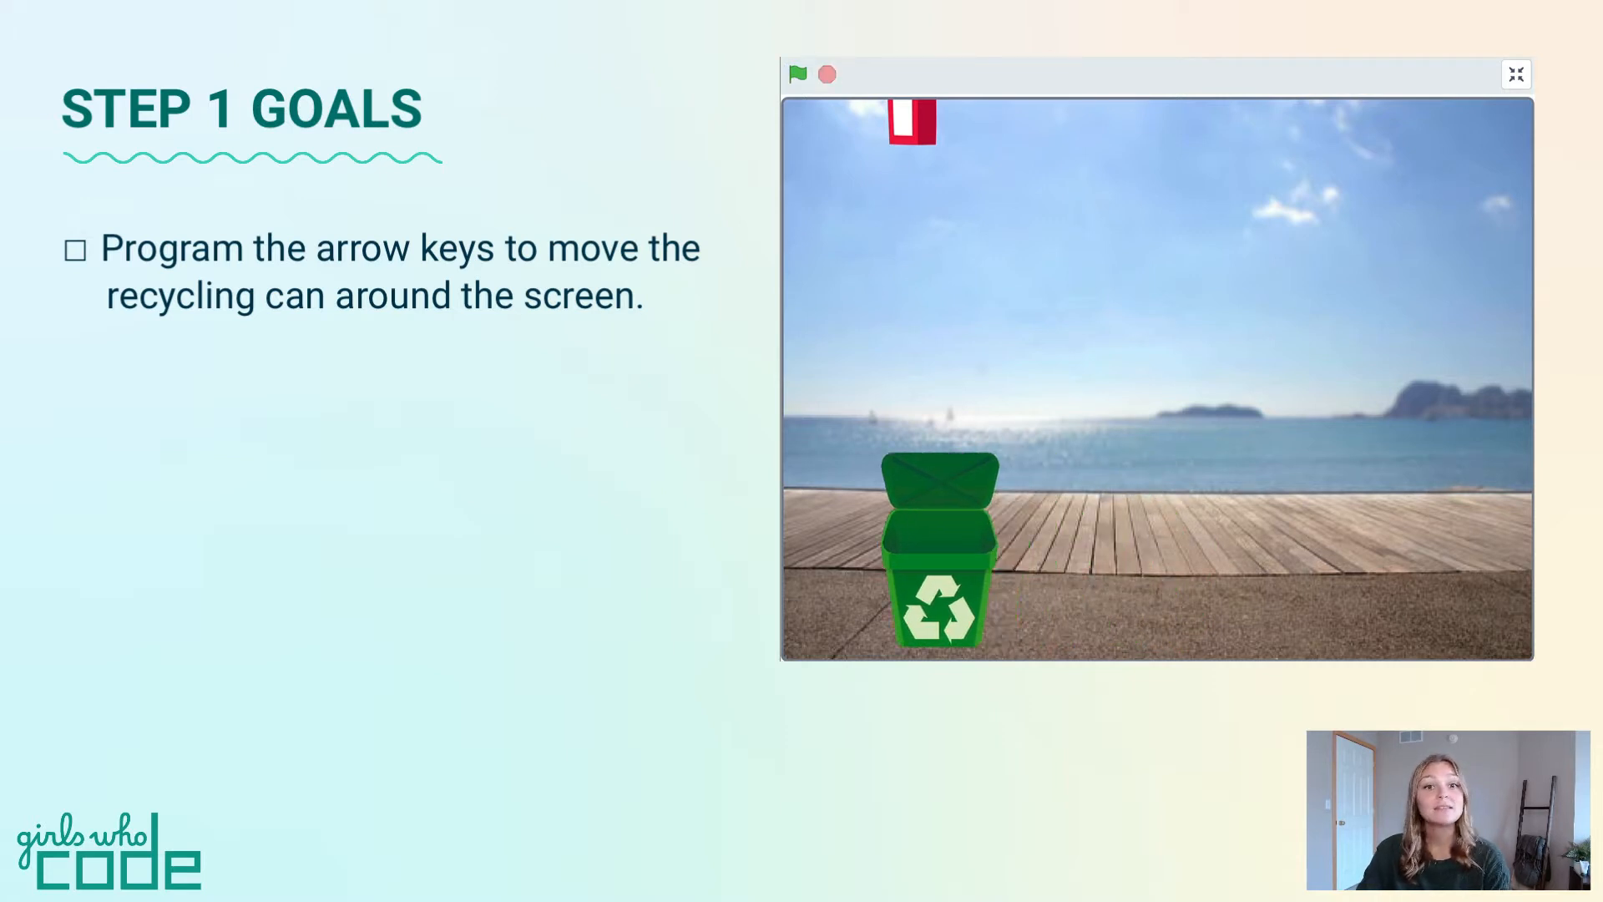
Move the recycling can rightward across the boardwalk stage with the arrow keys.
key(Left)
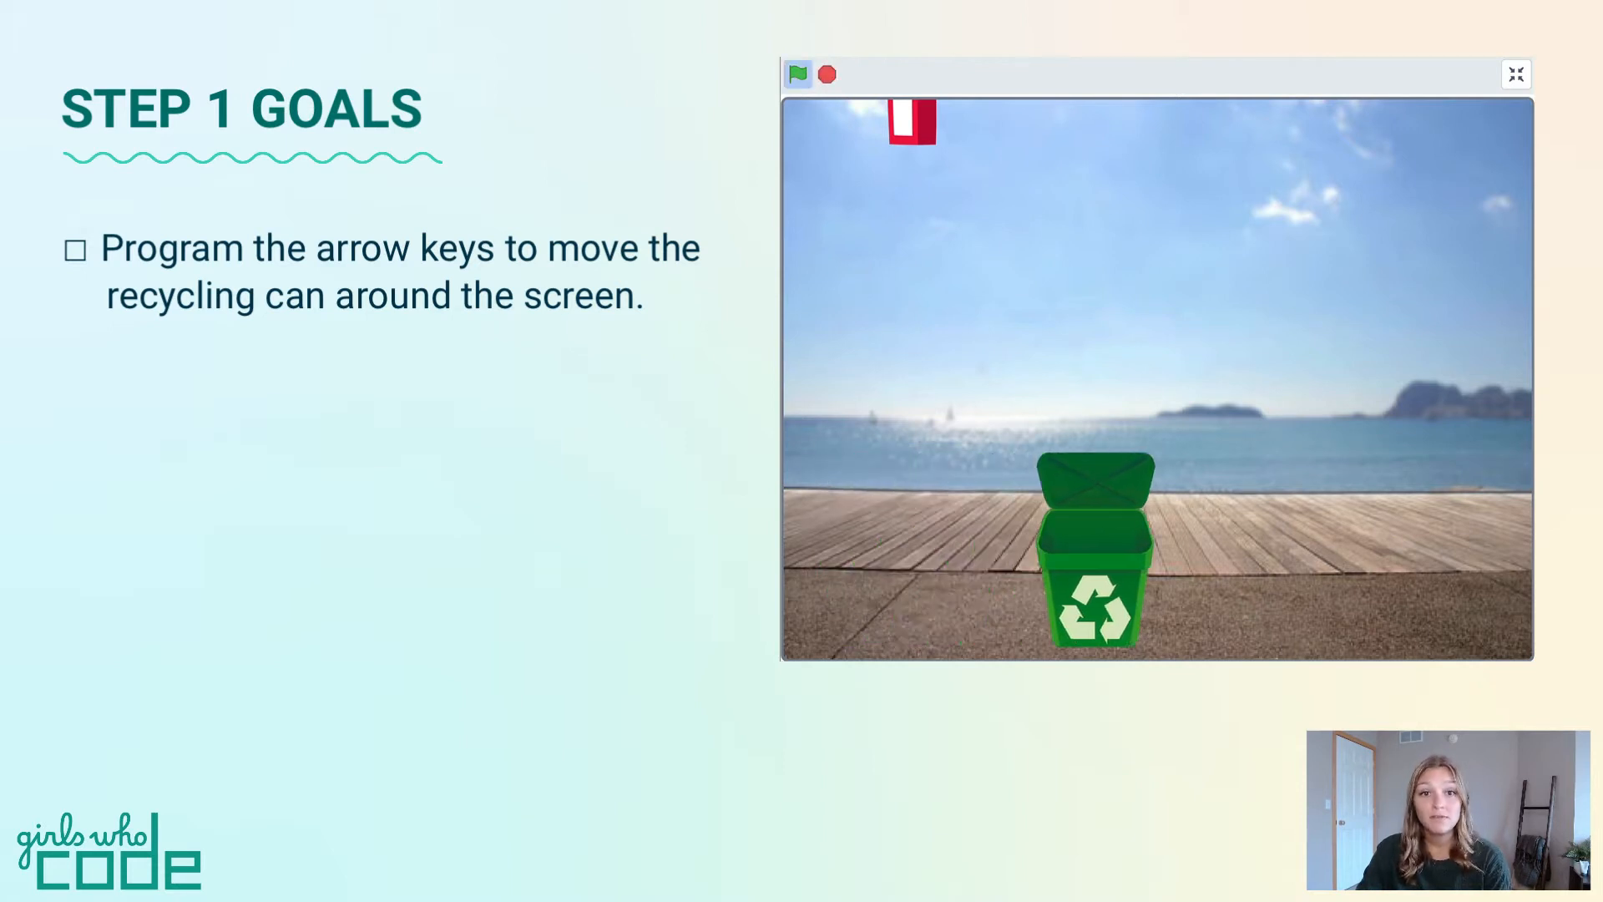
key(Right)
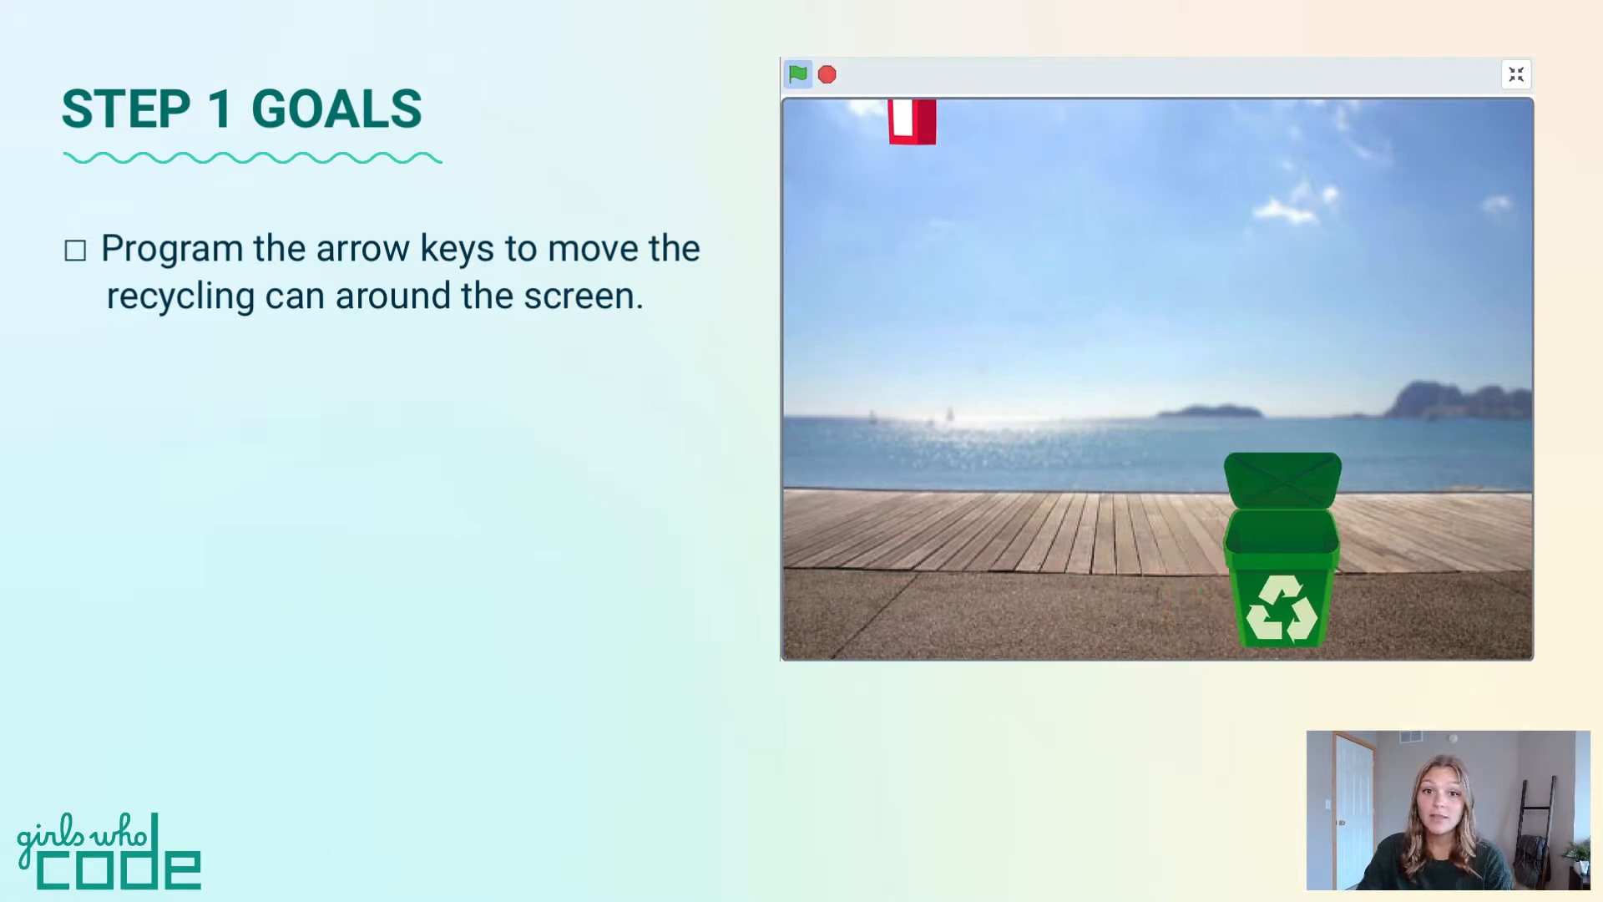
key(right)
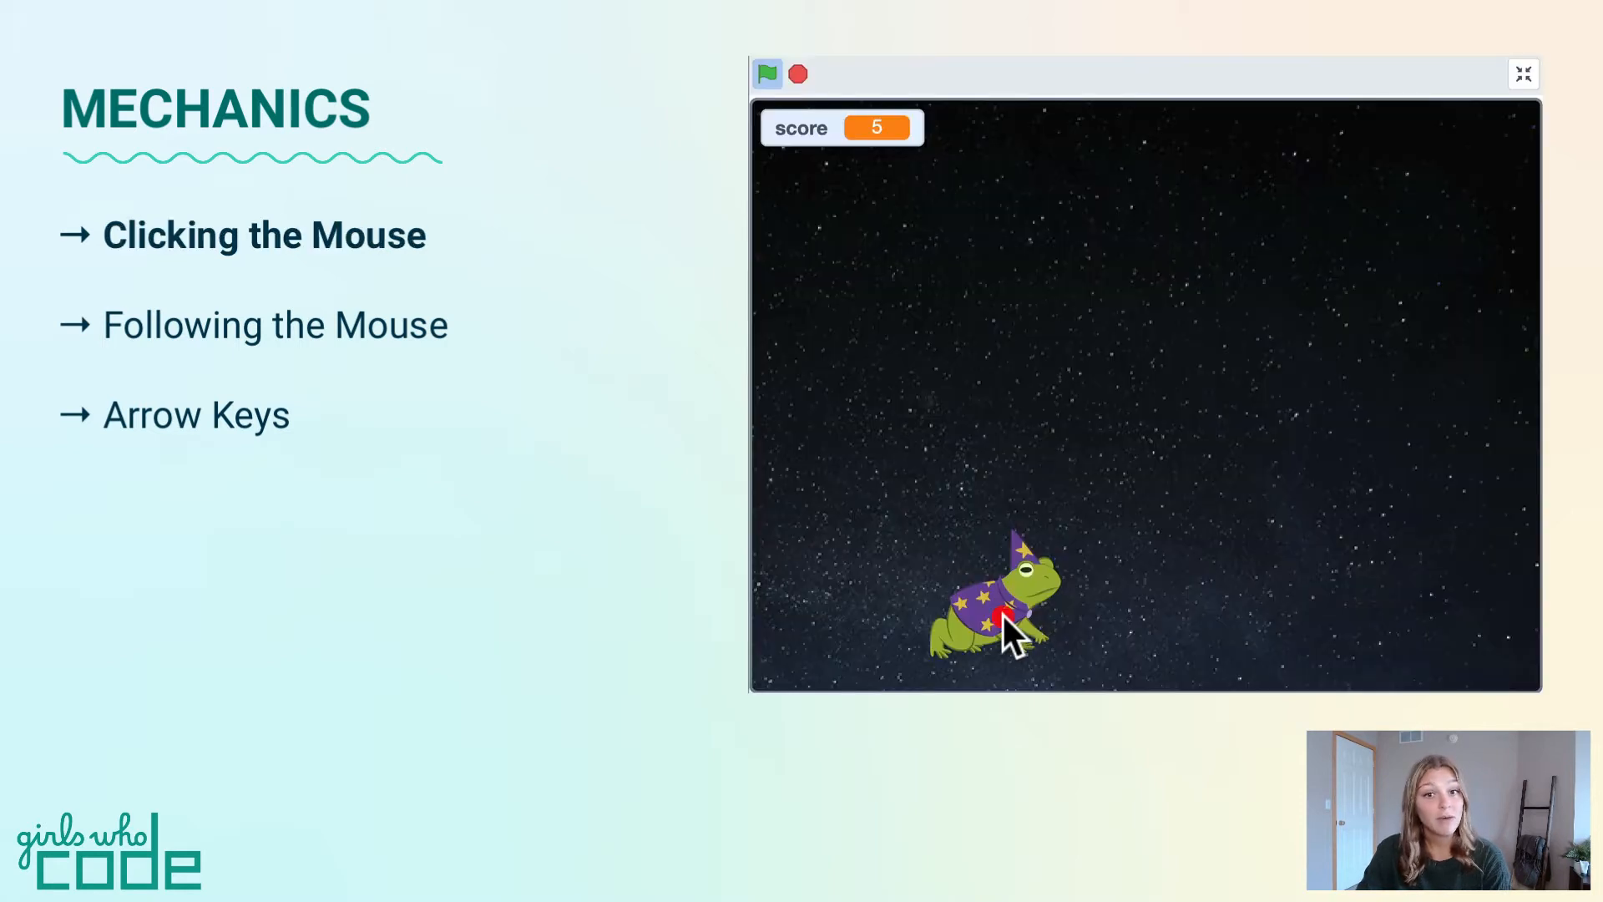
Score on the frog demo, then play the recycling game full screen until the timer ends.
click(1002, 618)
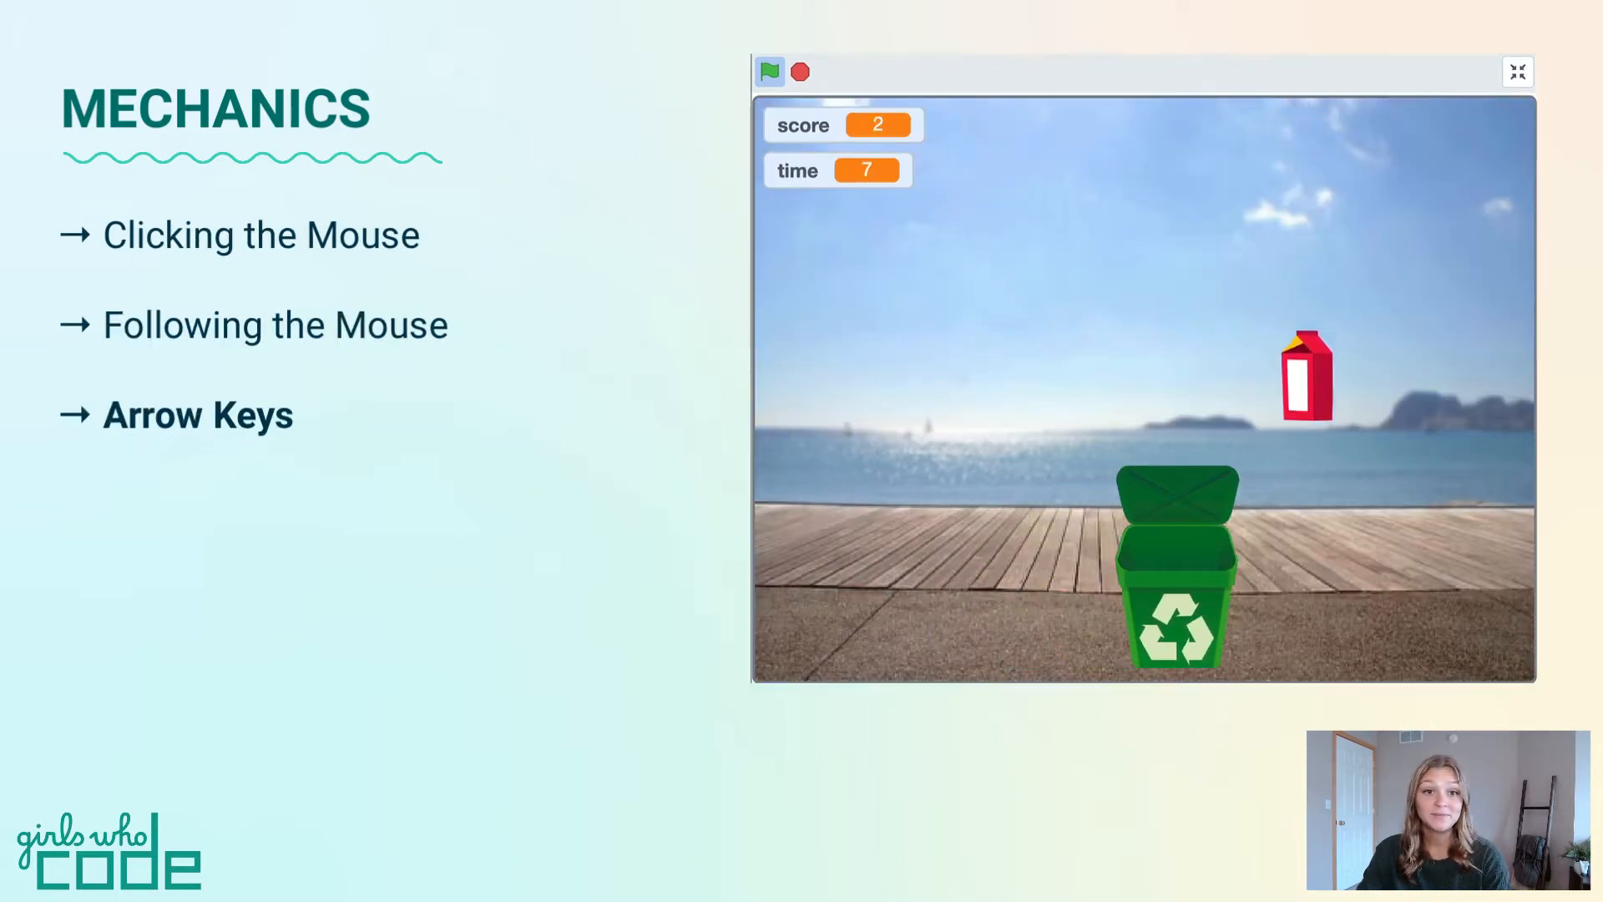
click(1516, 72)
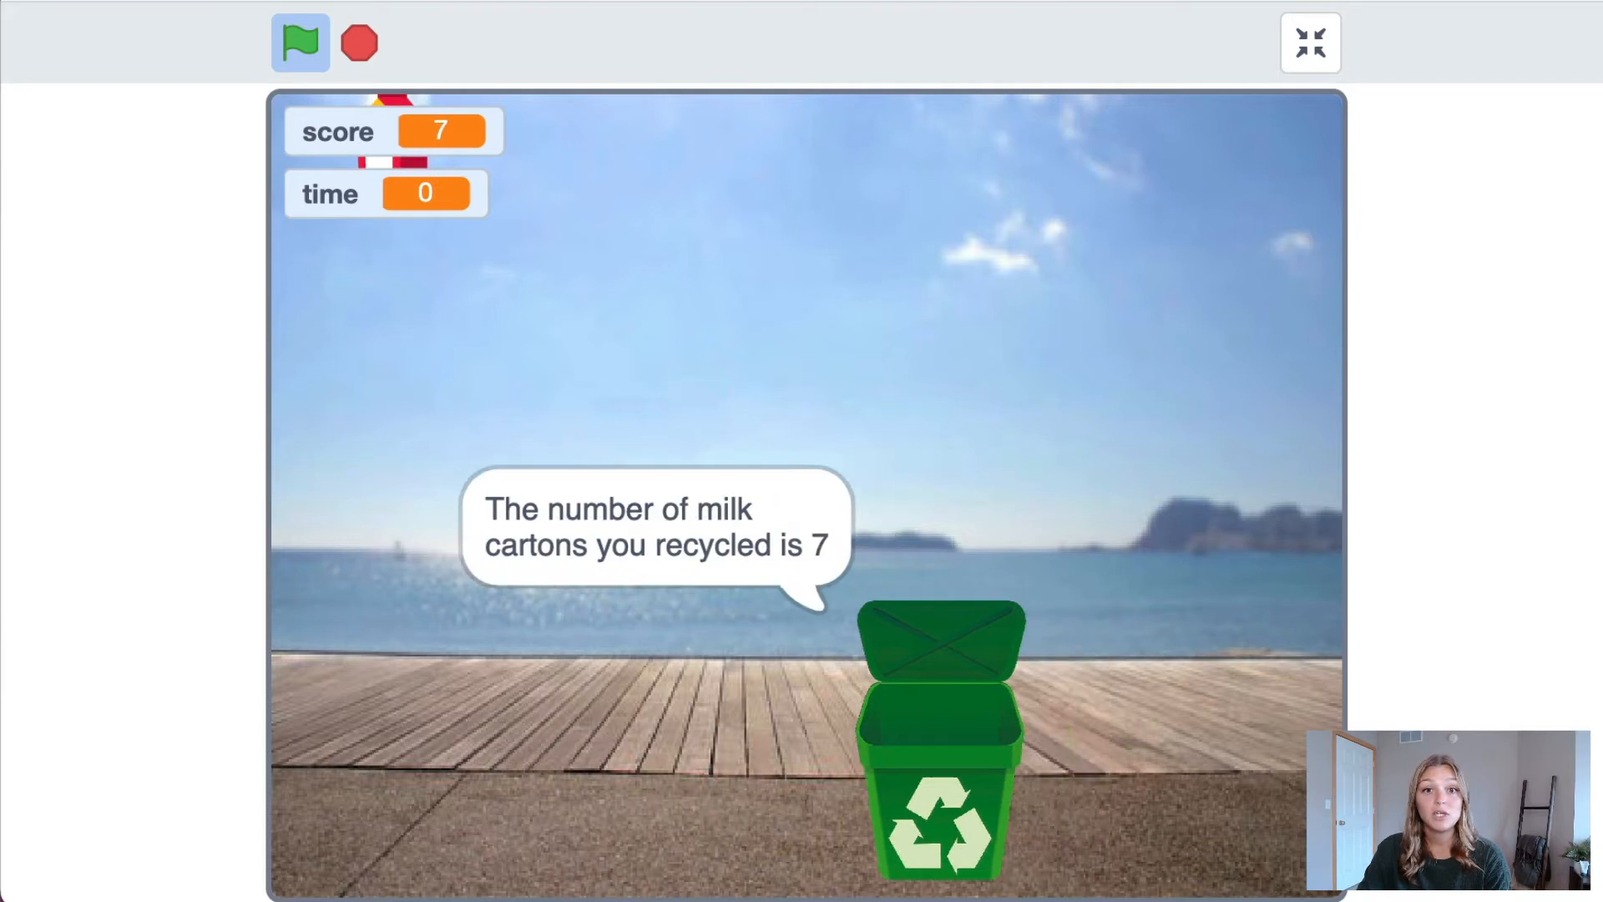
Restart the game, leave full screen, run the Milk script and select the Recycling Can sprite.
click(299, 42)
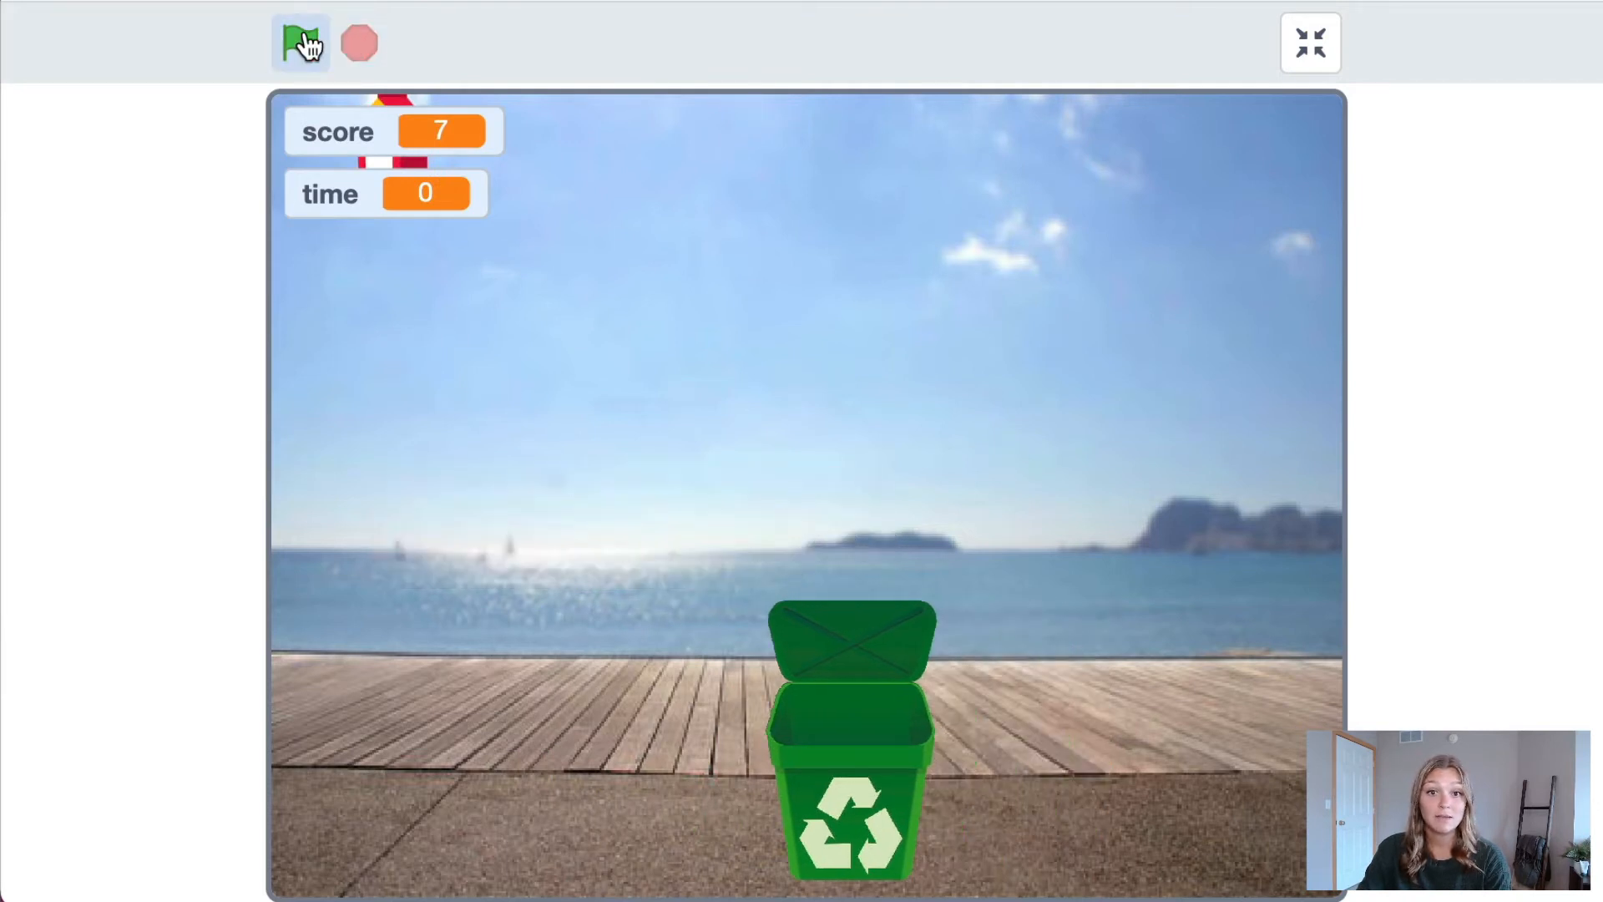
click(1309, 44)
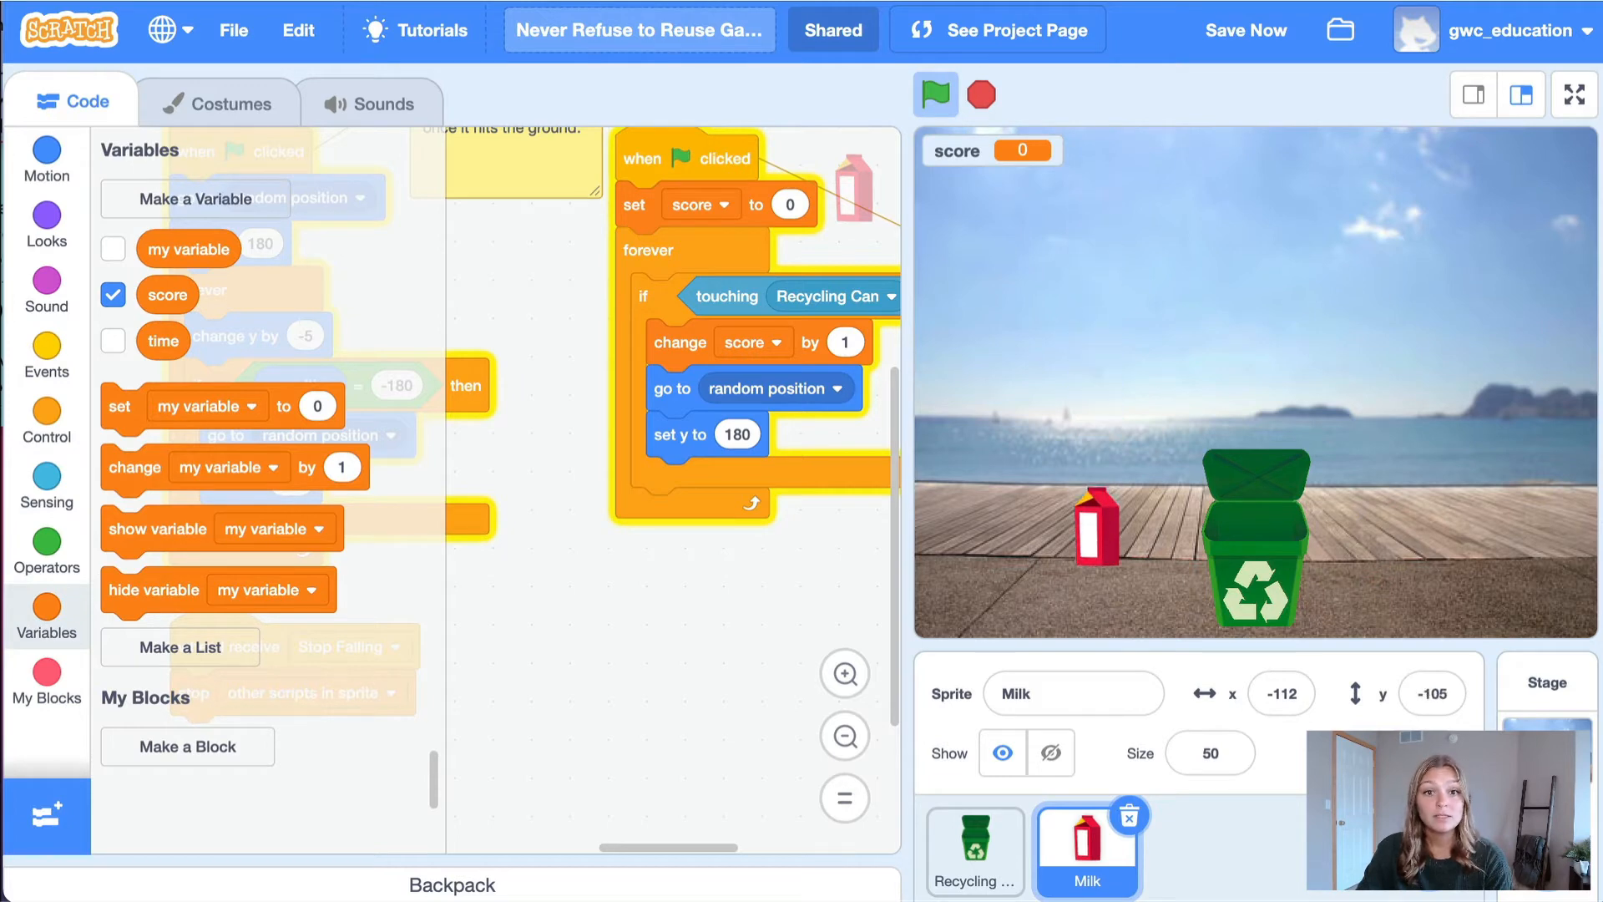
click(934, 93)
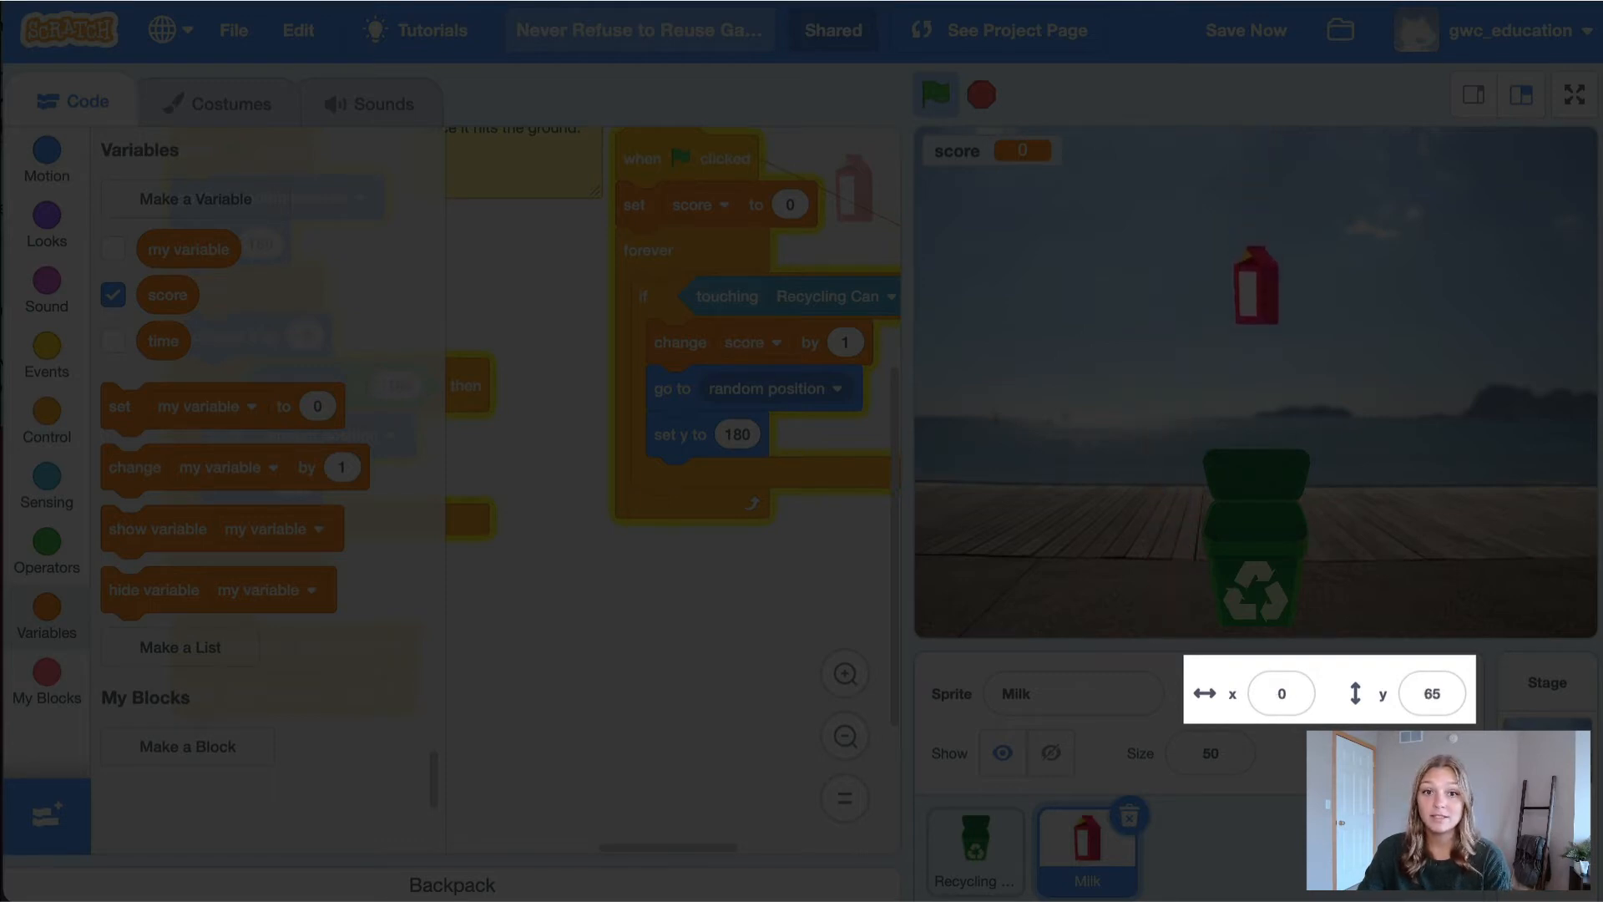
click(934, 94)
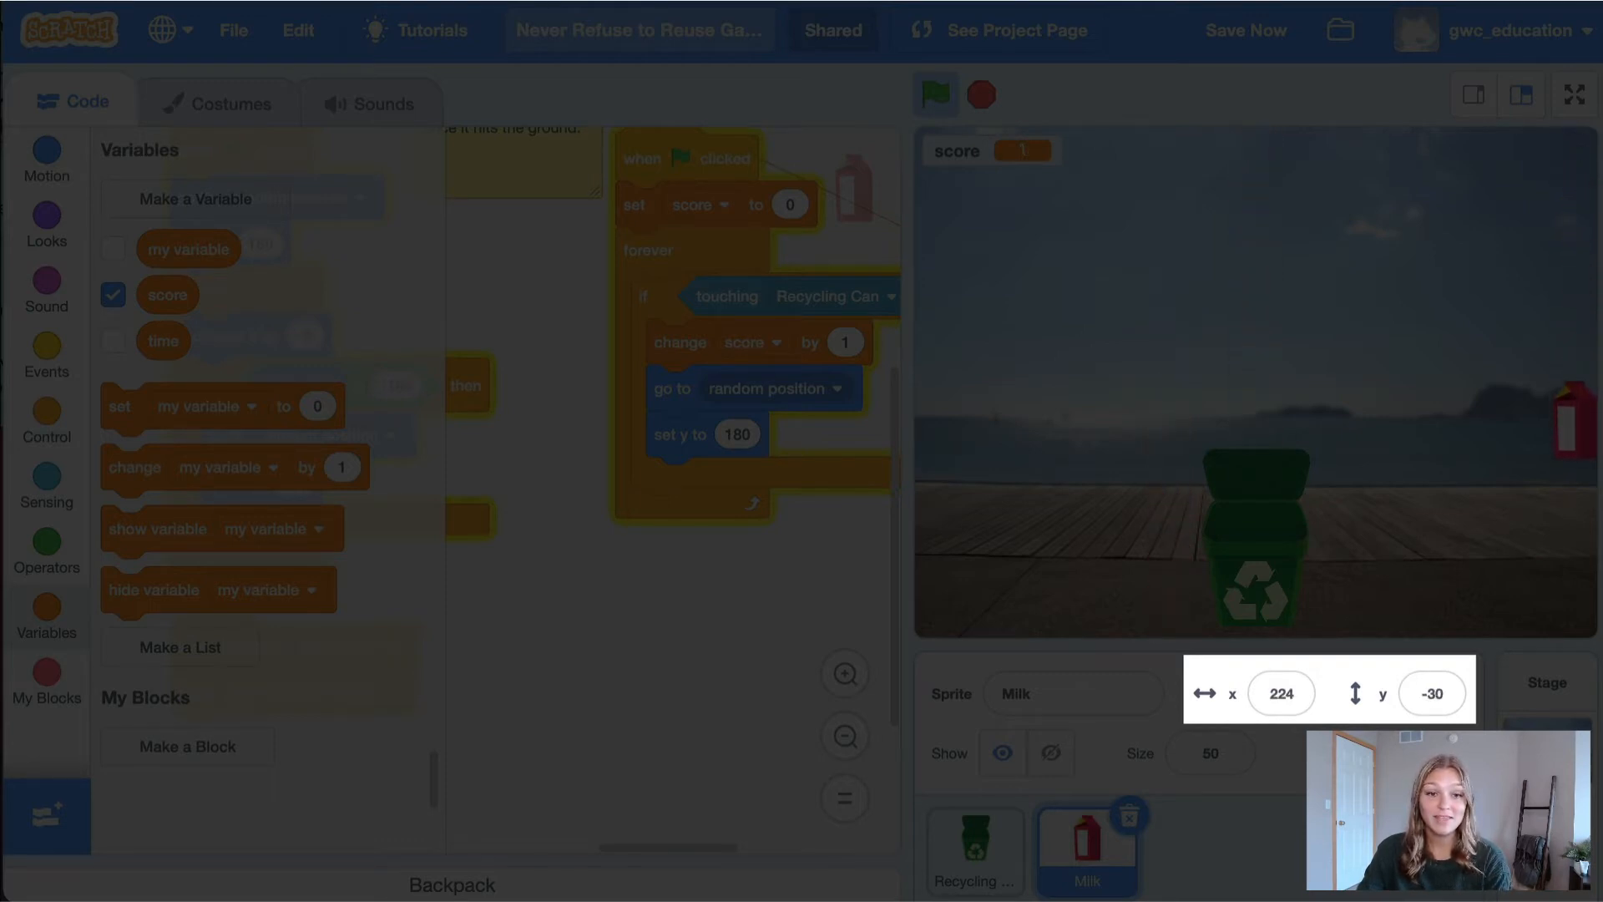
click(972, 849)
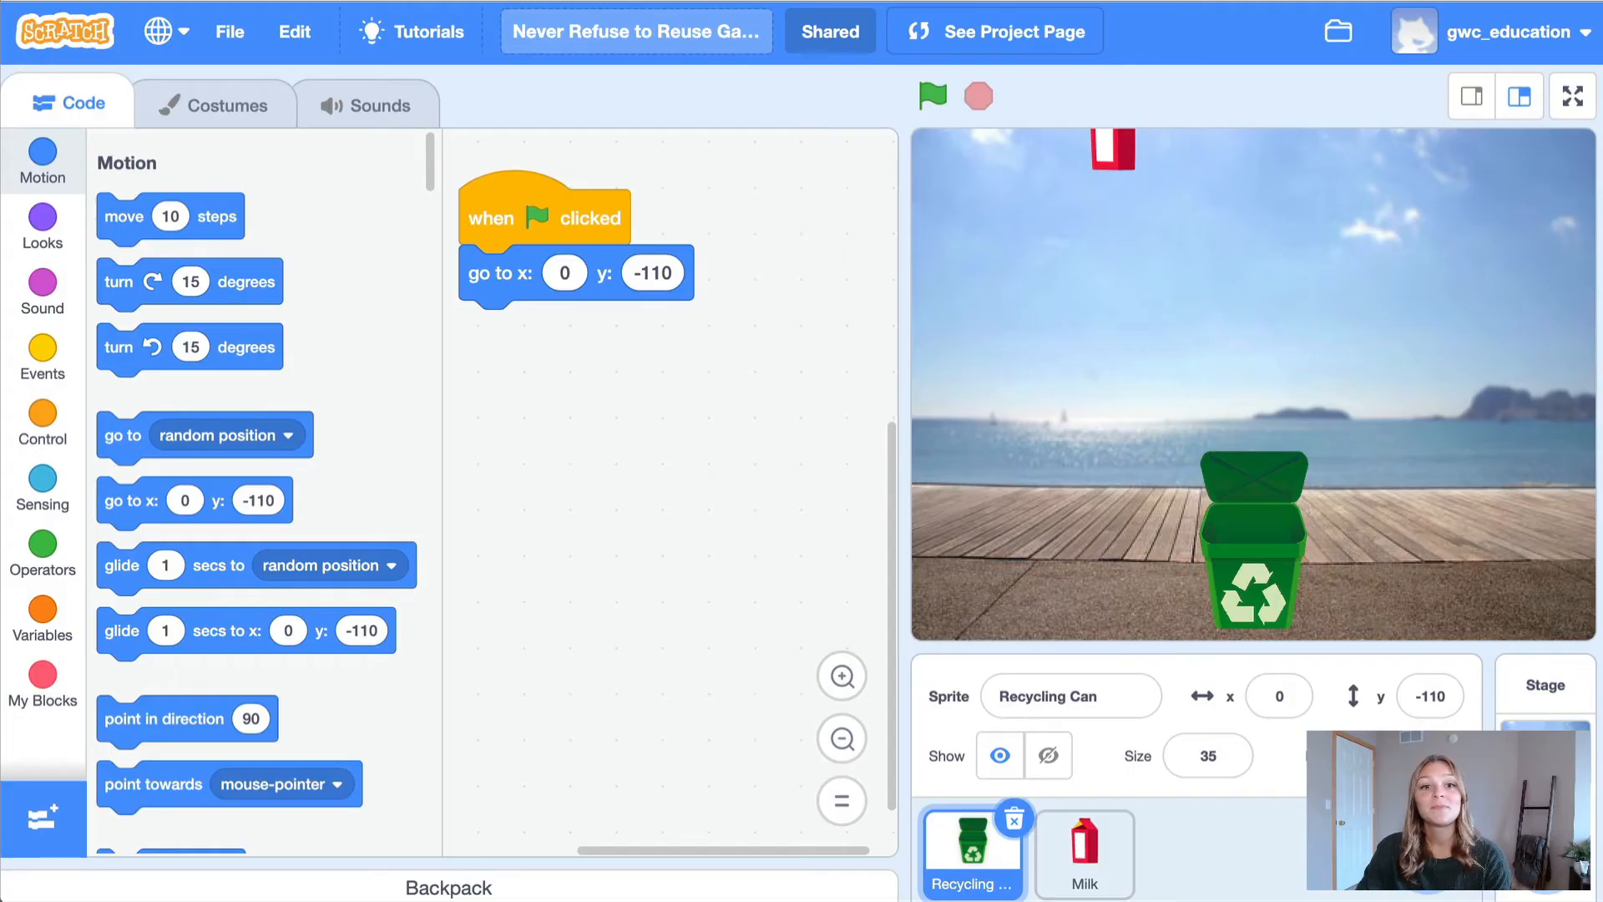
Add a 'when right arrow key pressed' event block to the Recycling Can's scripts.
click(972, 849)
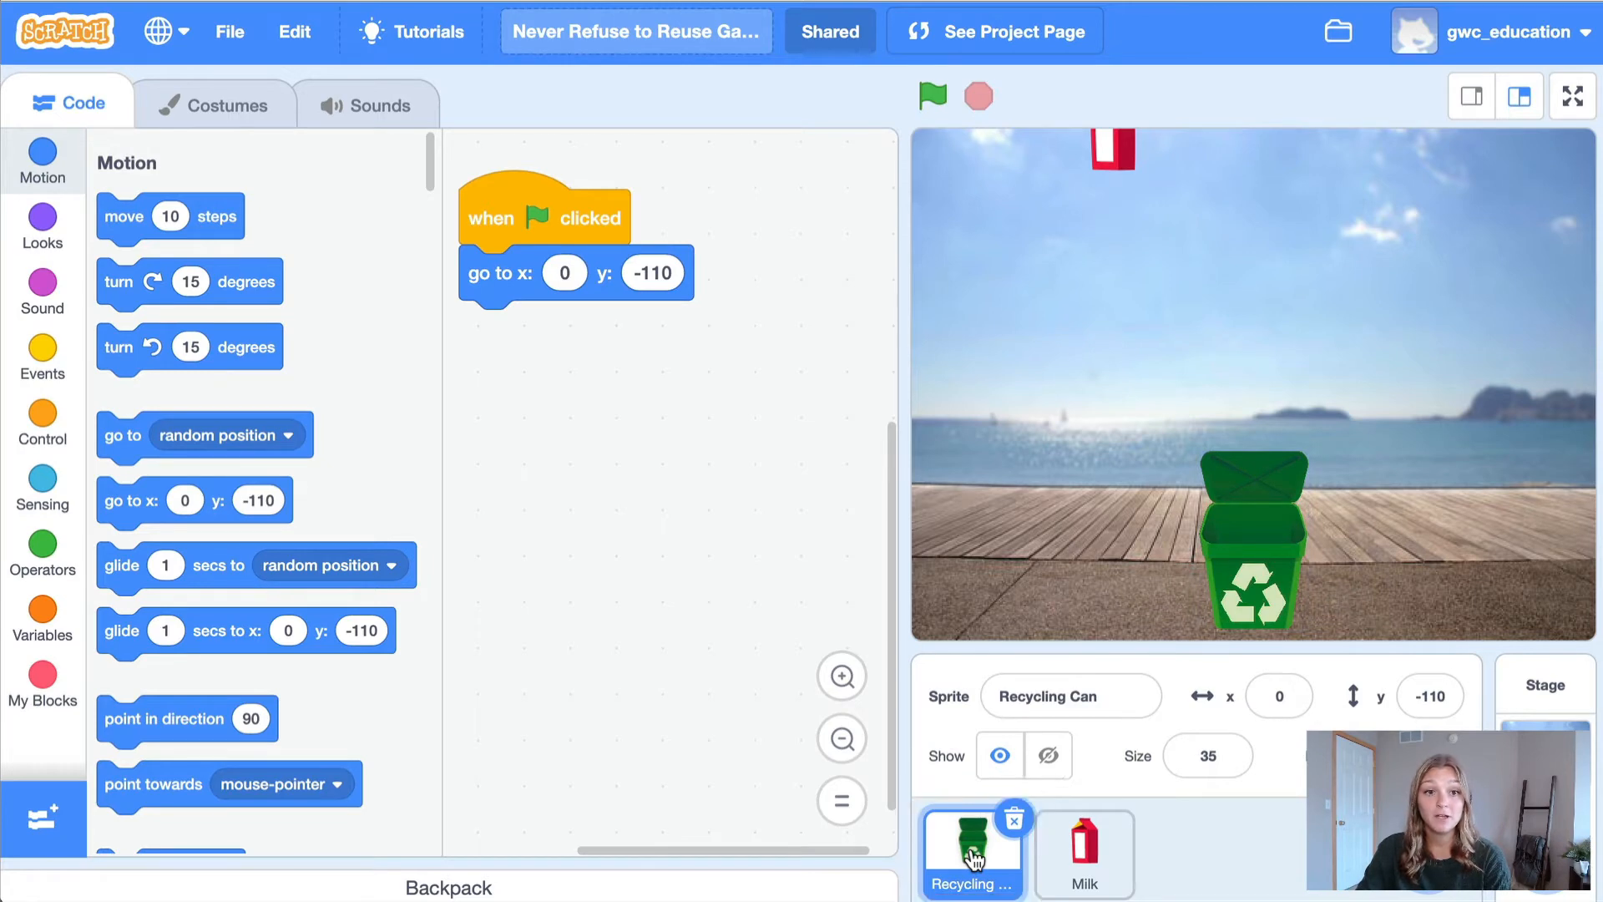
mouse_move(41, 357)
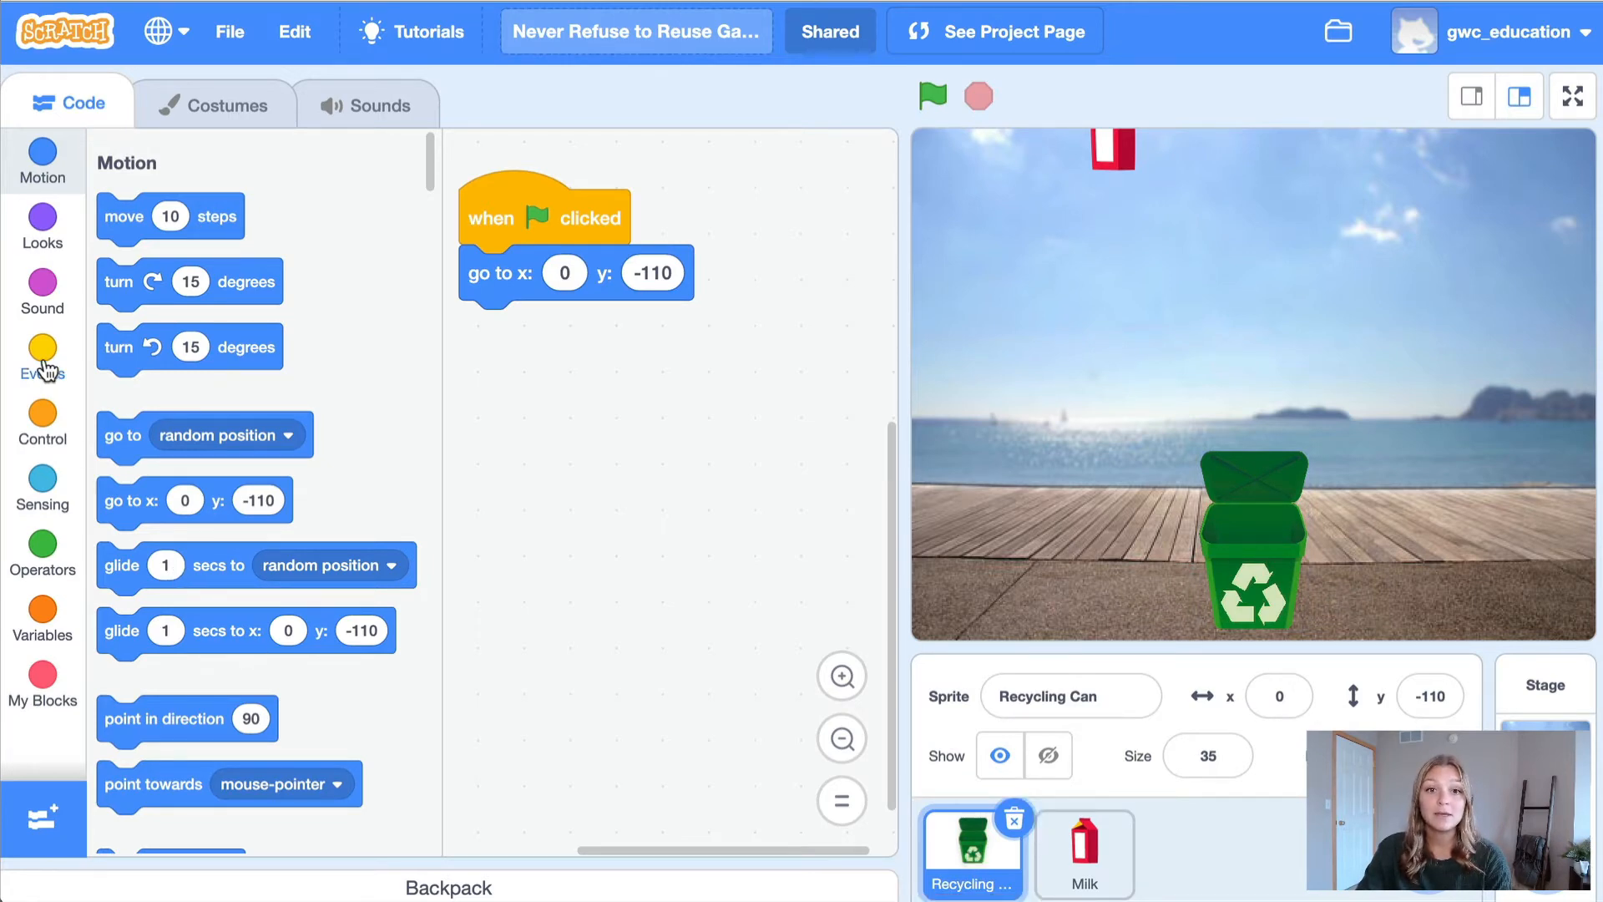
click(42, 357)
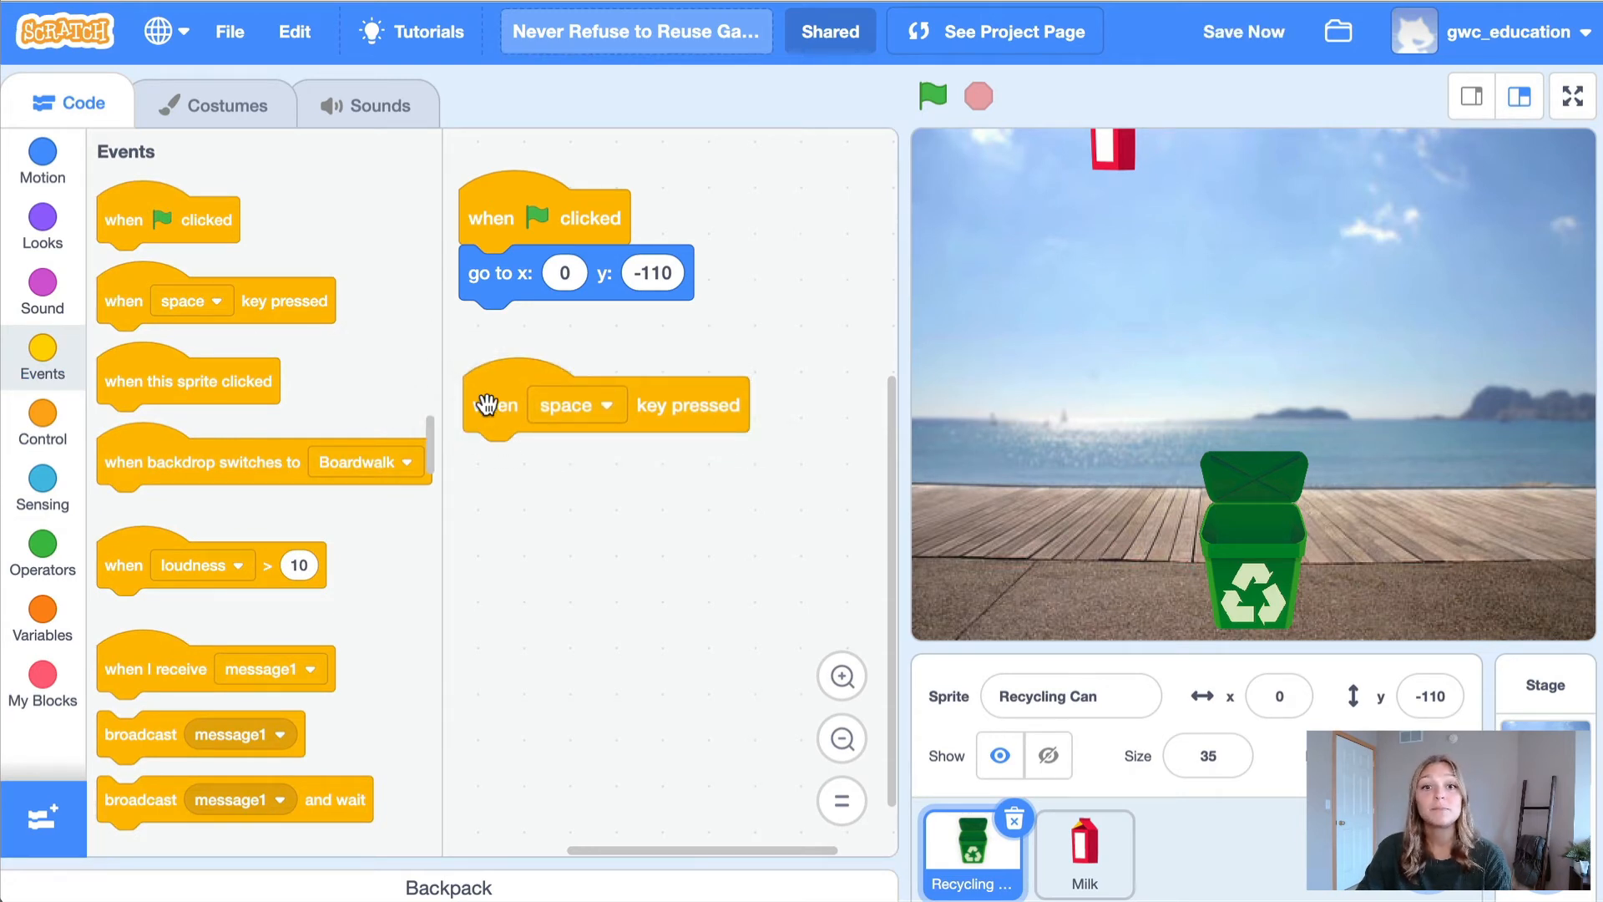
click(576, 404)
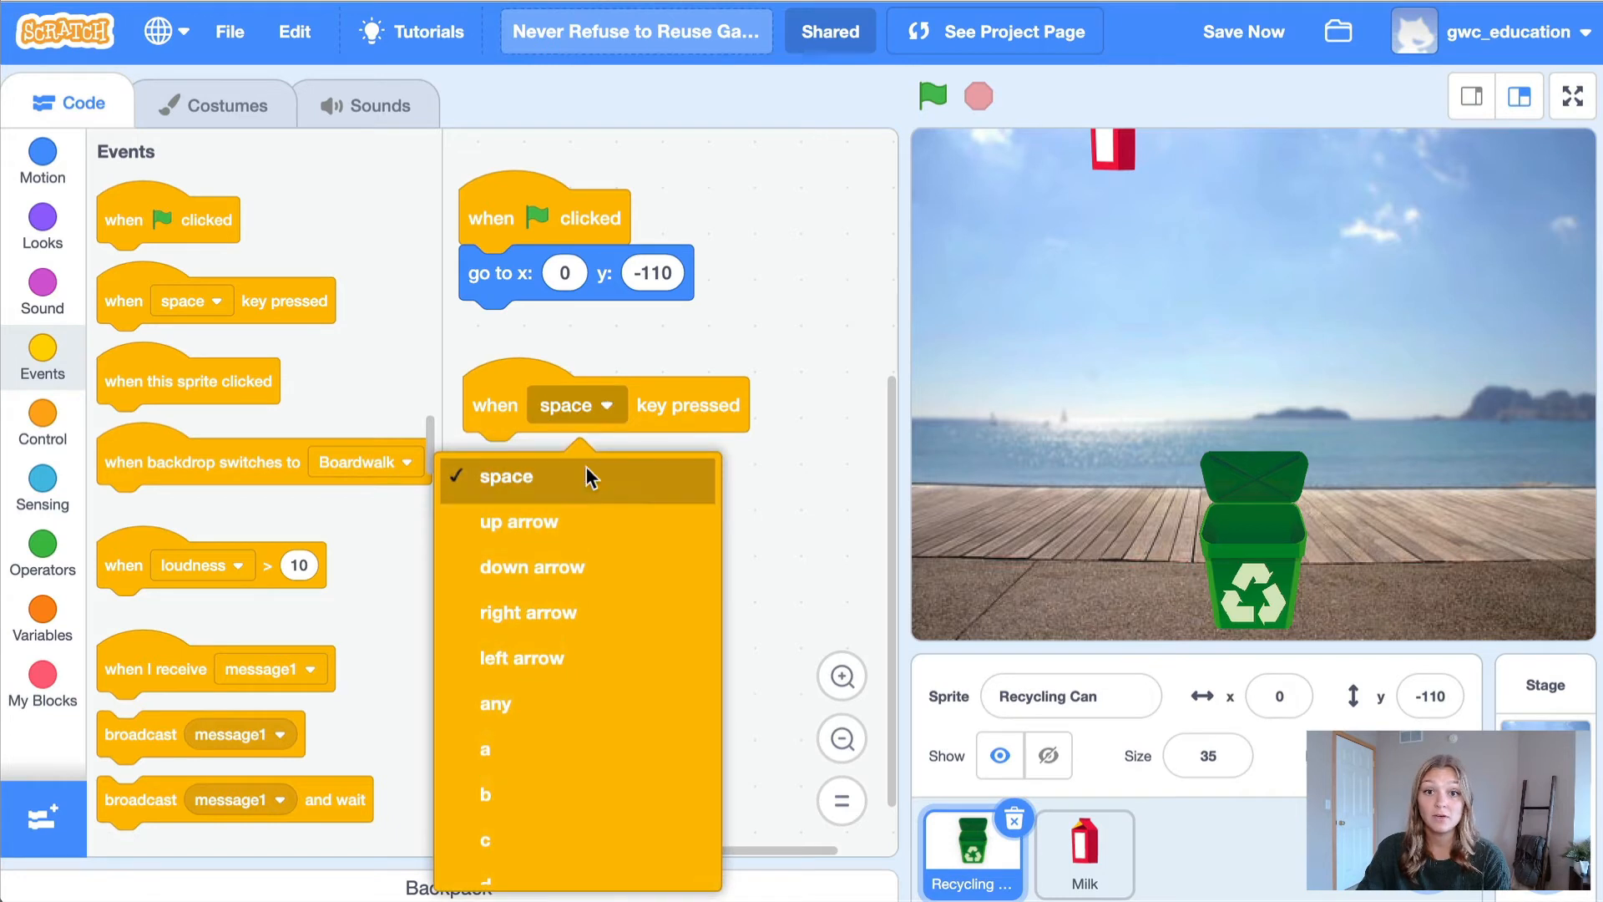
click(530, 613)
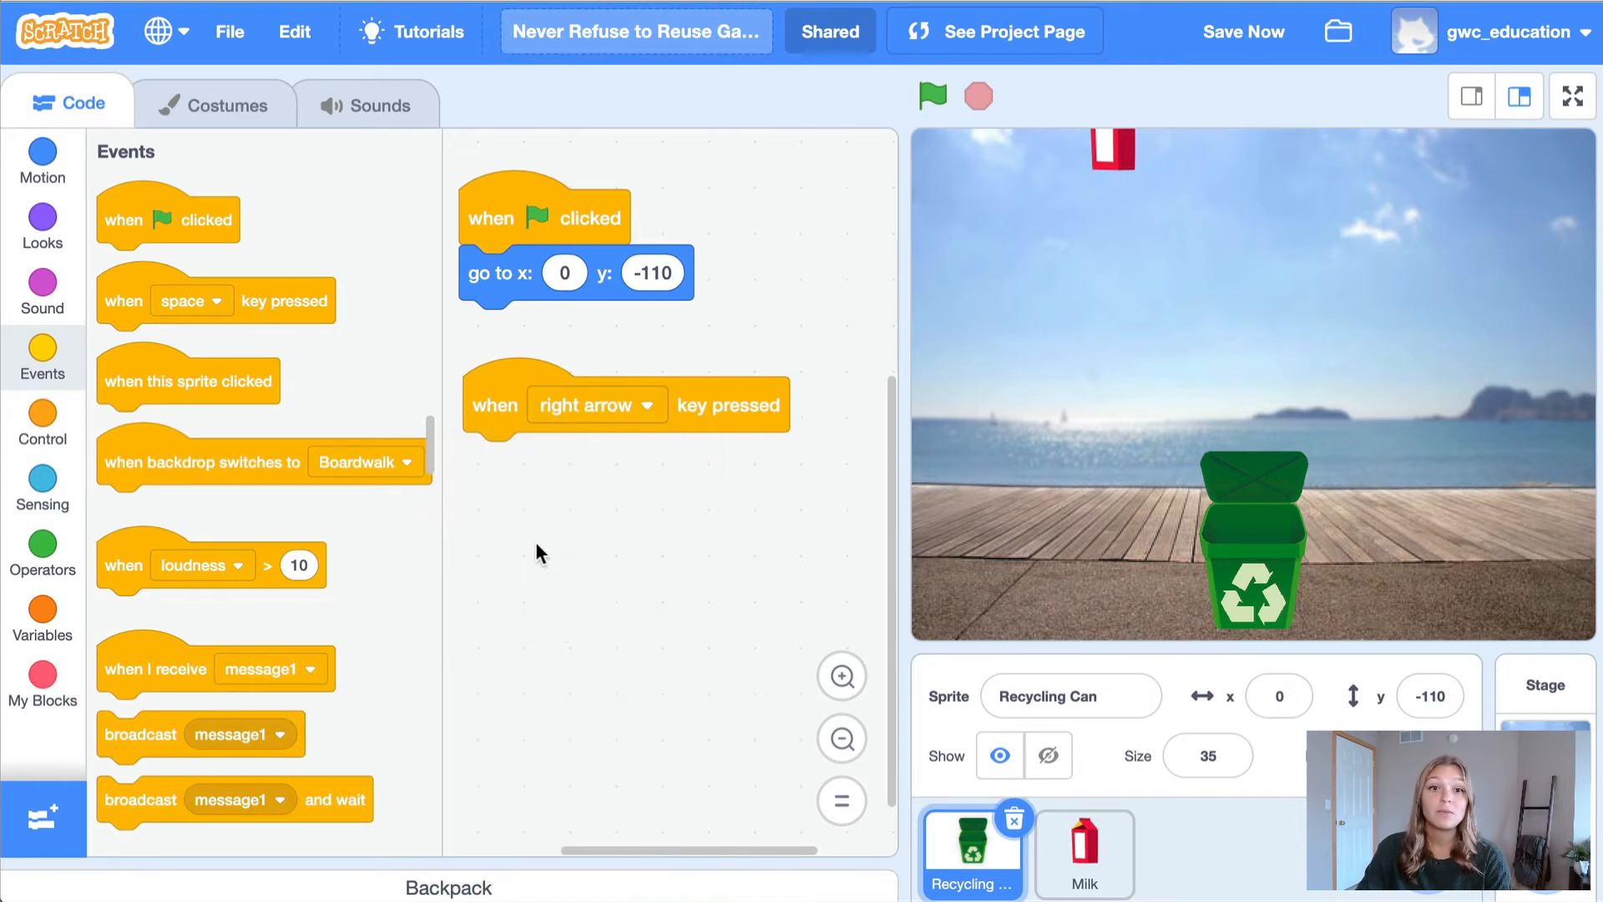
mouse_move(496, 399)
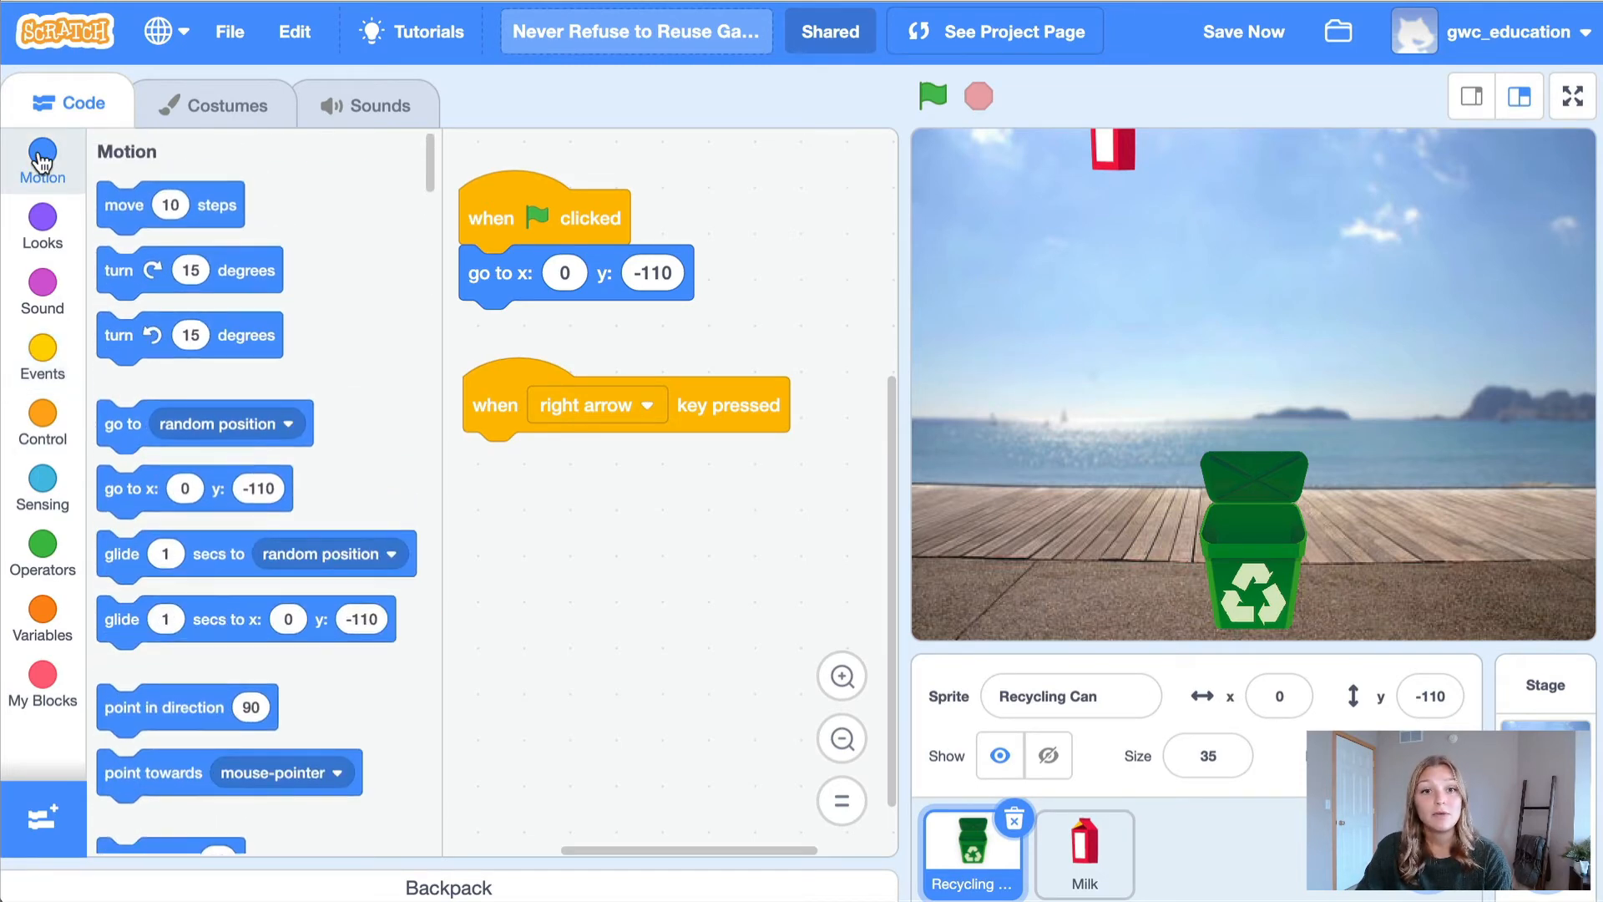
Attach 'change x by 10' to the right-arrow script and test the can sliding right.
scroll(down, 3)
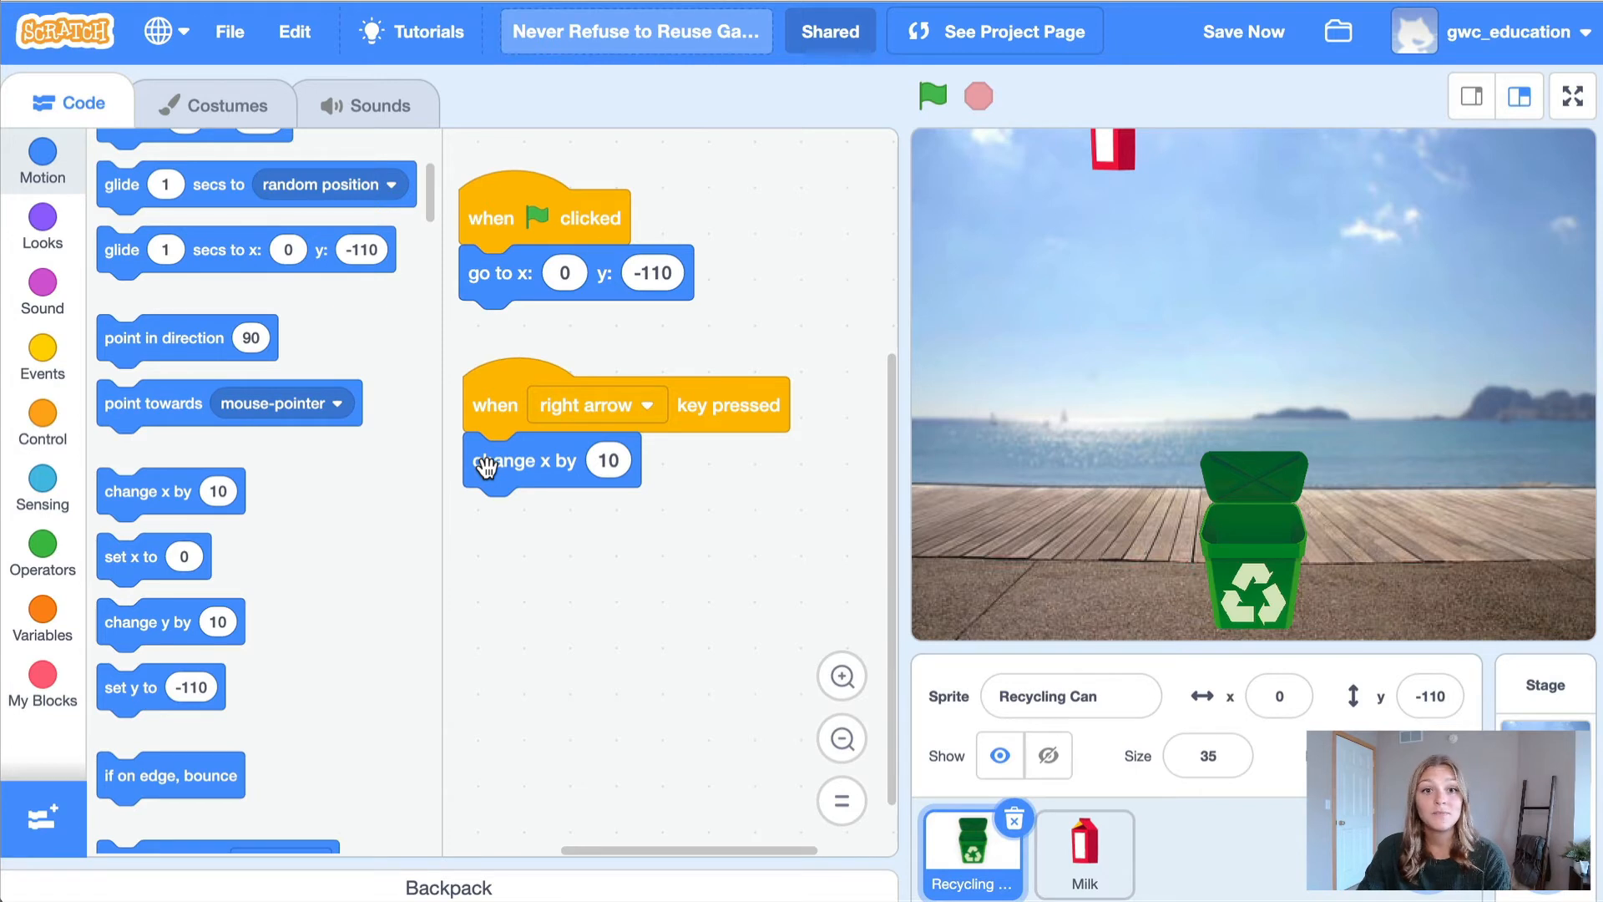
click(932, 95)
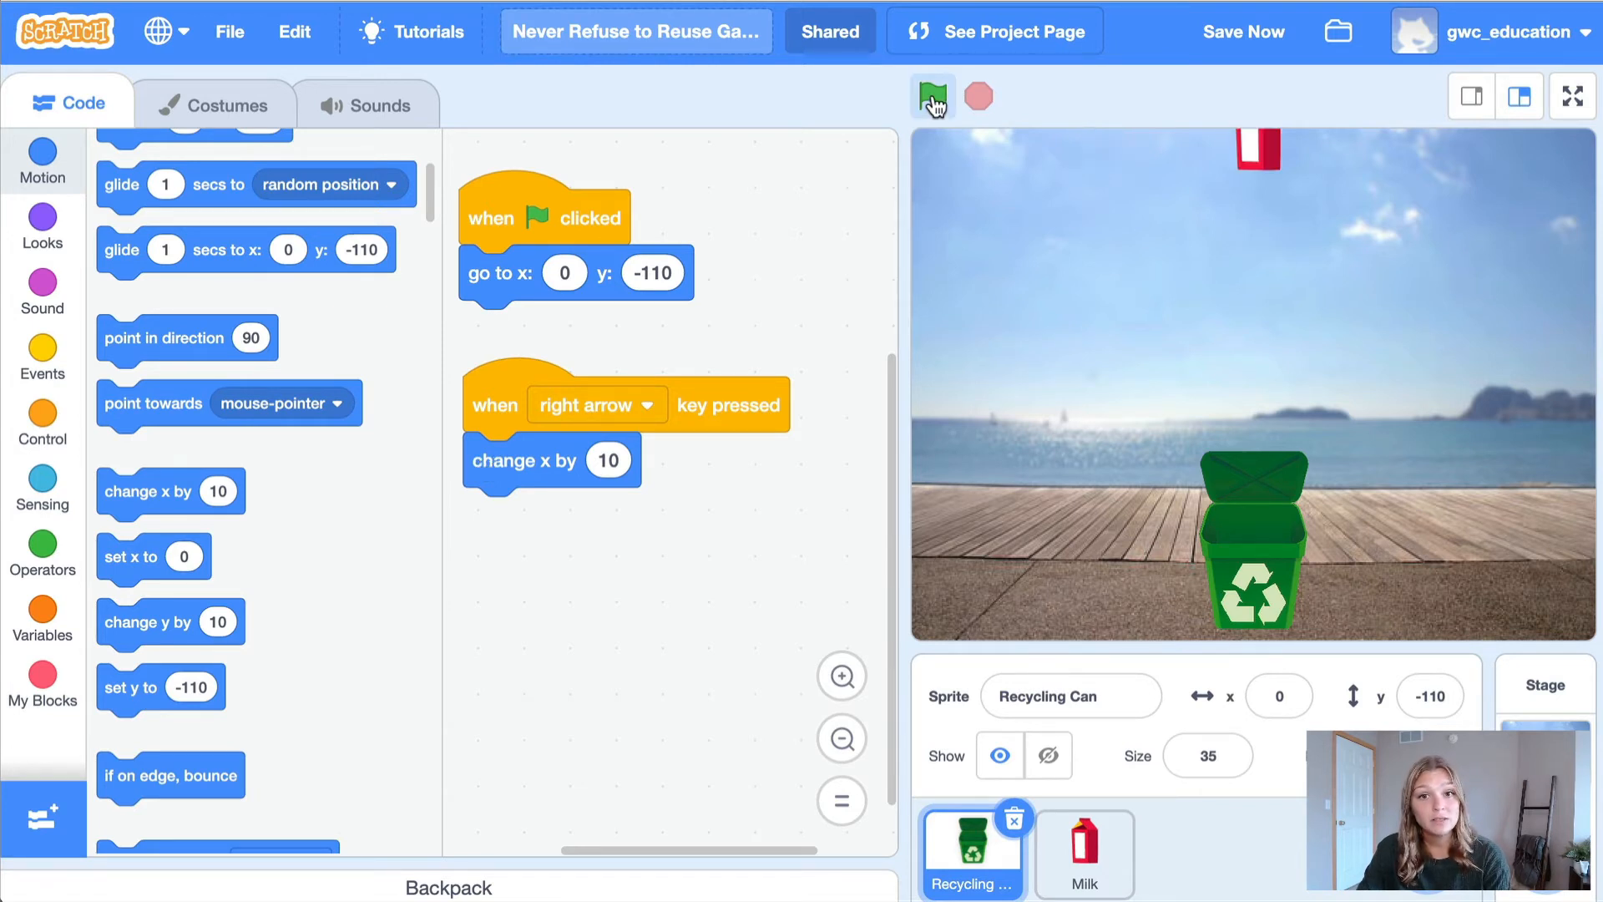
click(931, 97)
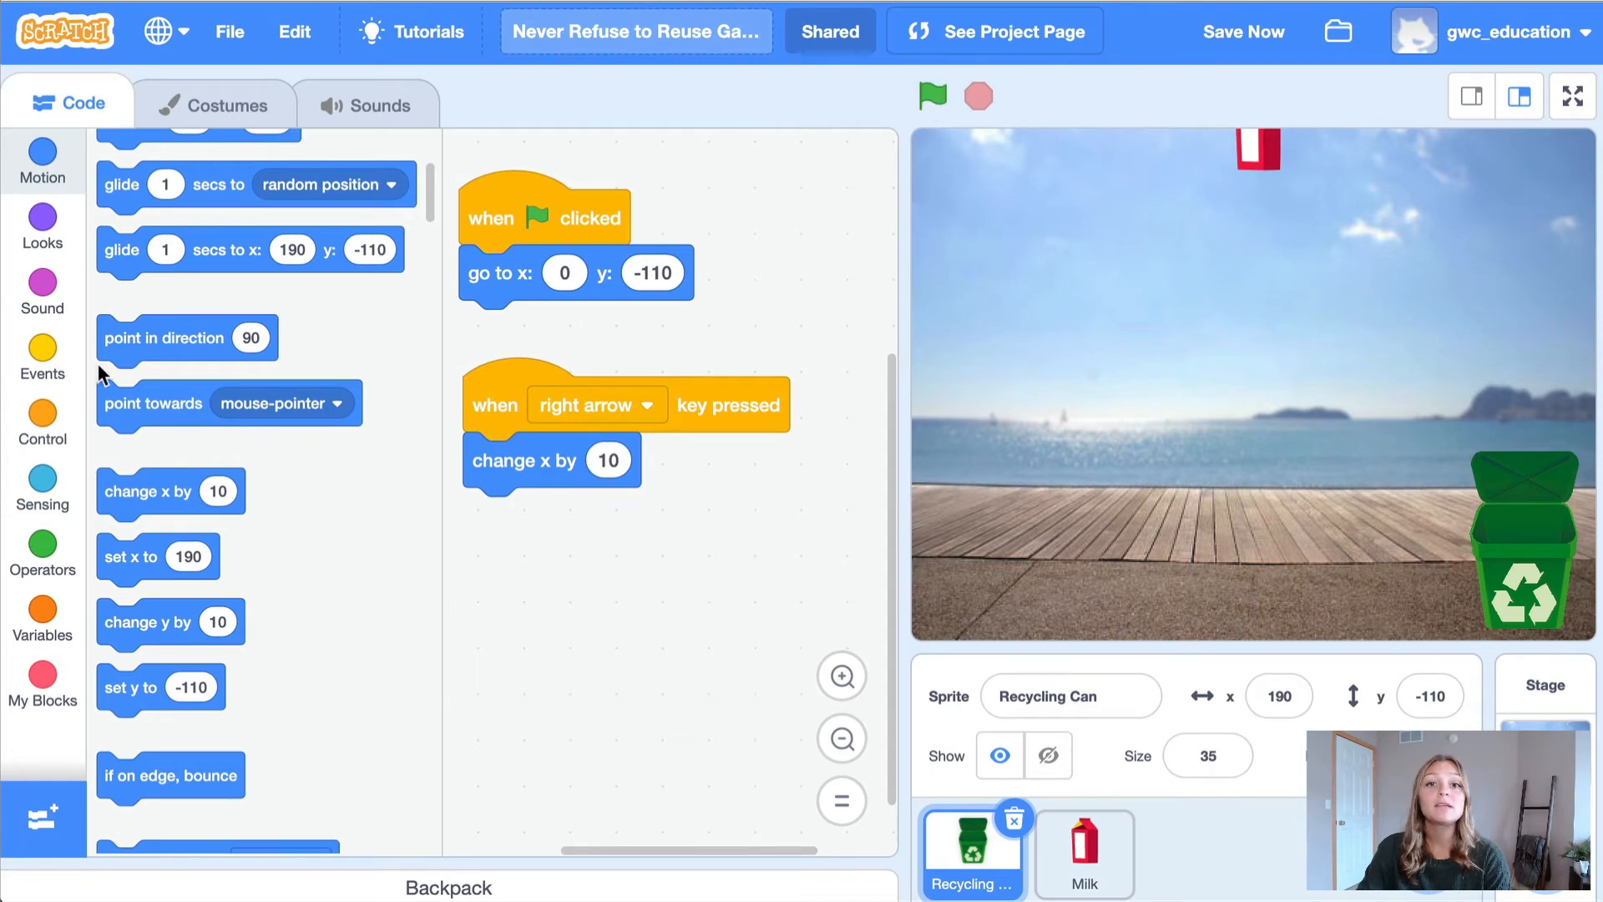
Add a left-arrow script that changes x by -10 and test the can moving left.
click(42, 358)
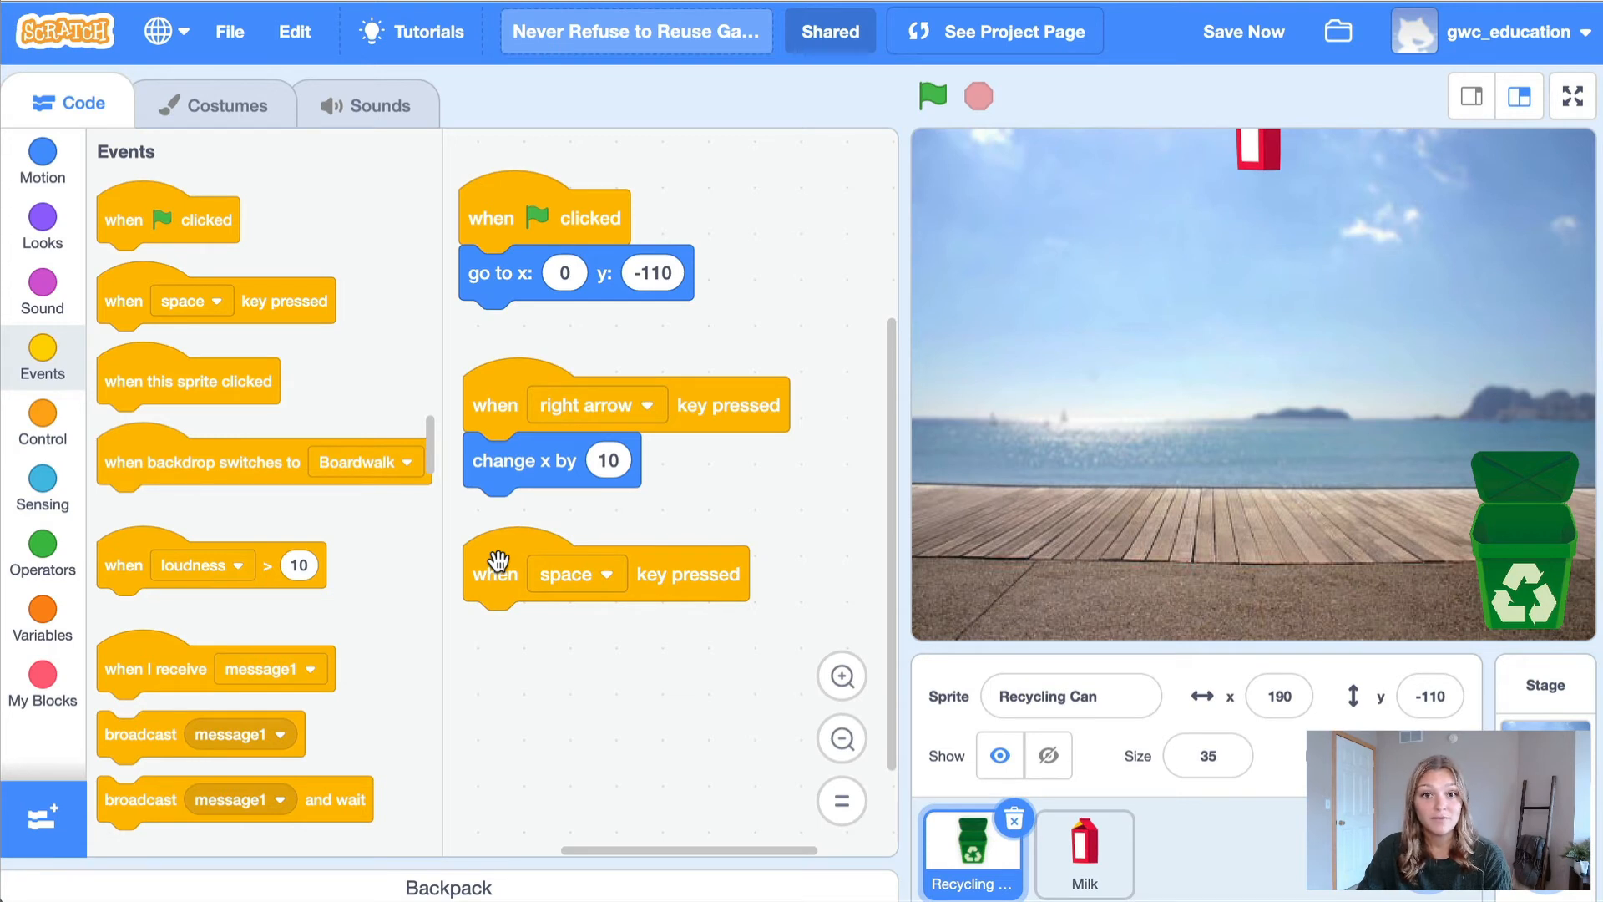
click(576, 573)
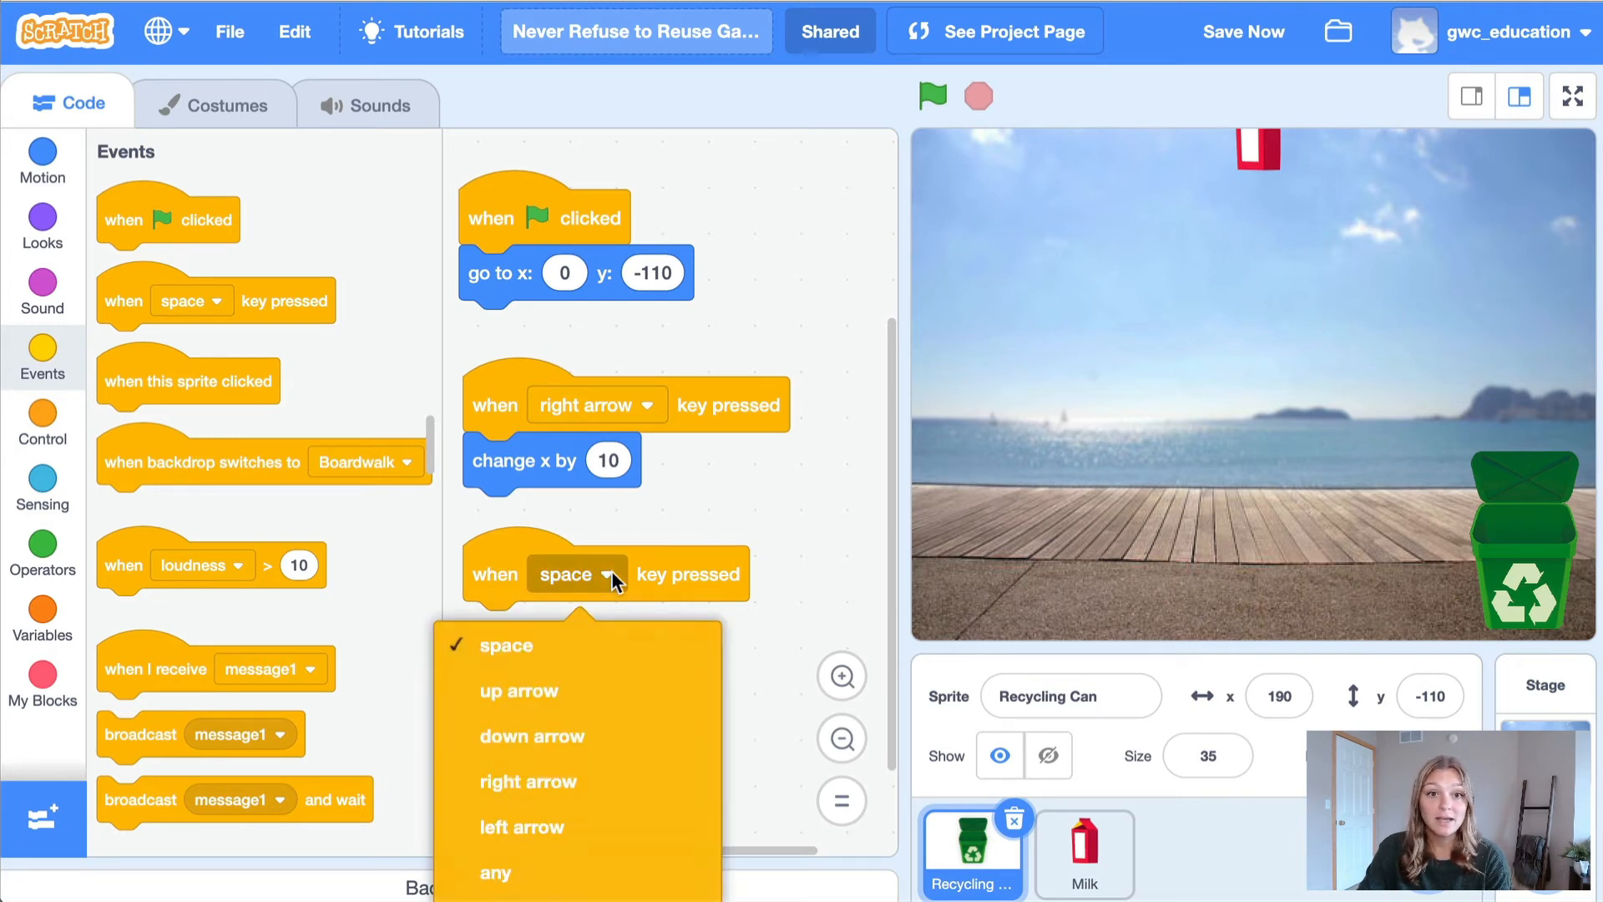
click(523, 827)
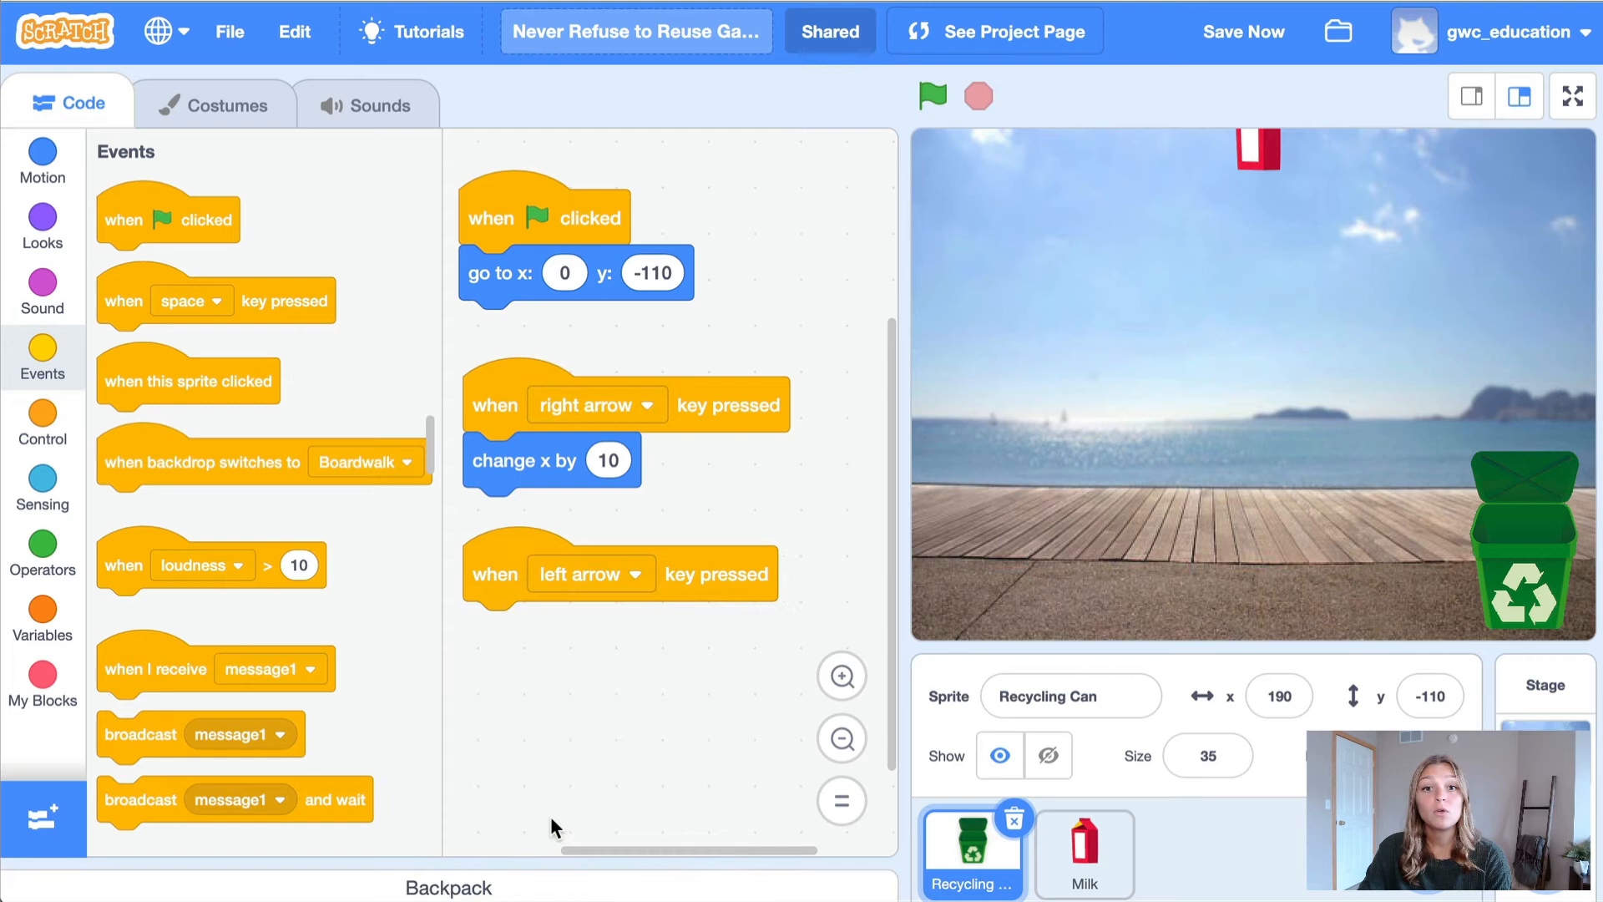
click(42, 162)
text(-10)
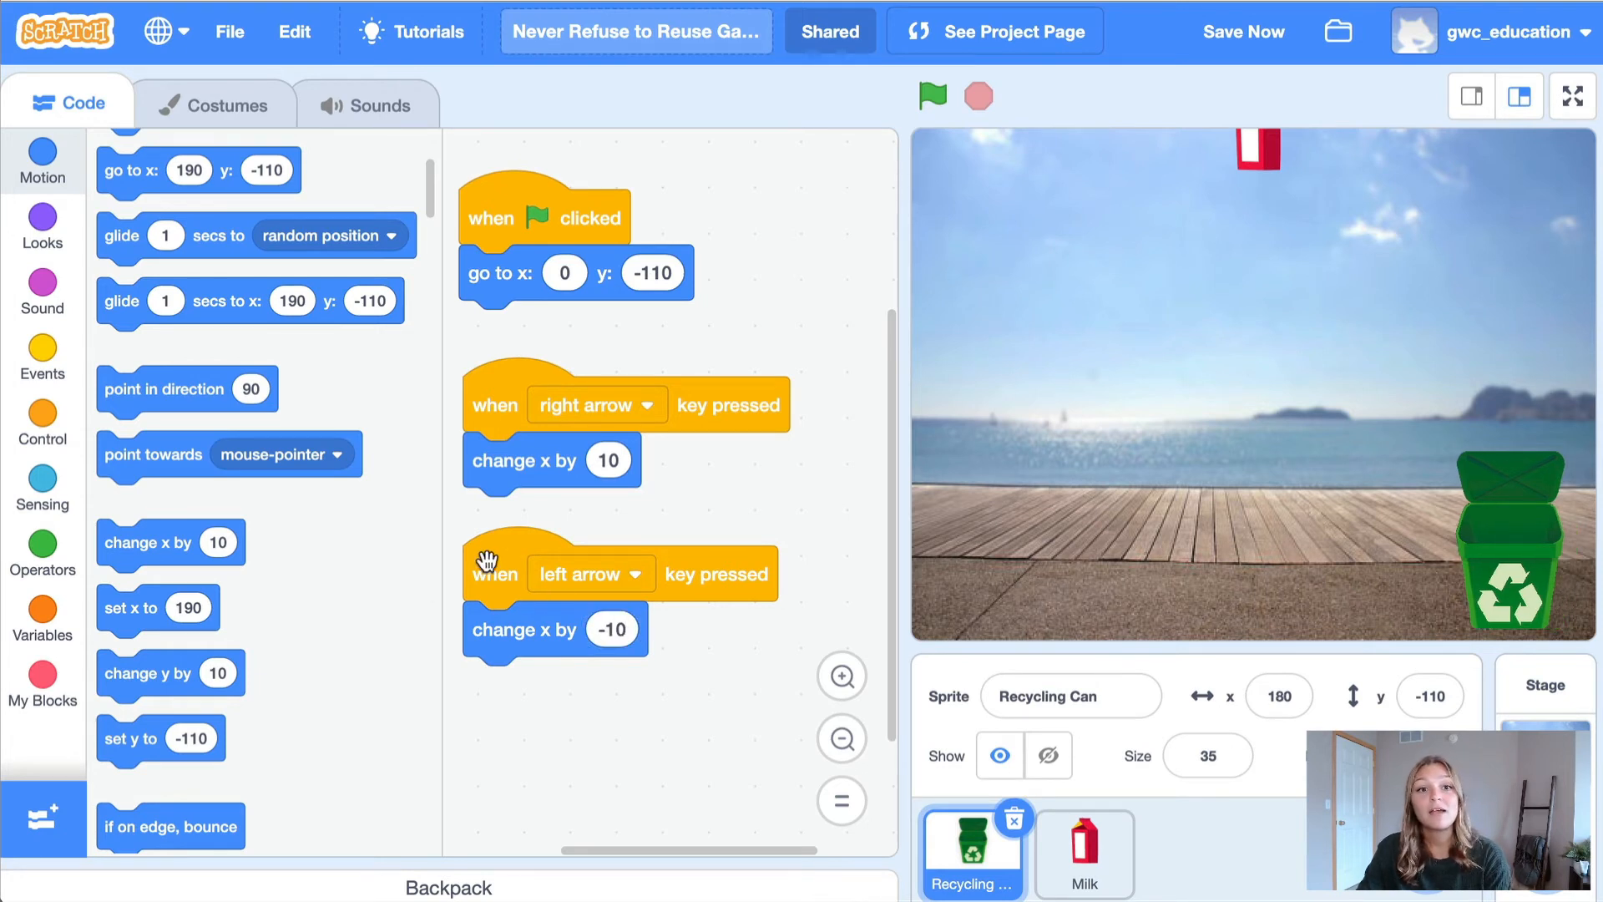
click(932, 95)
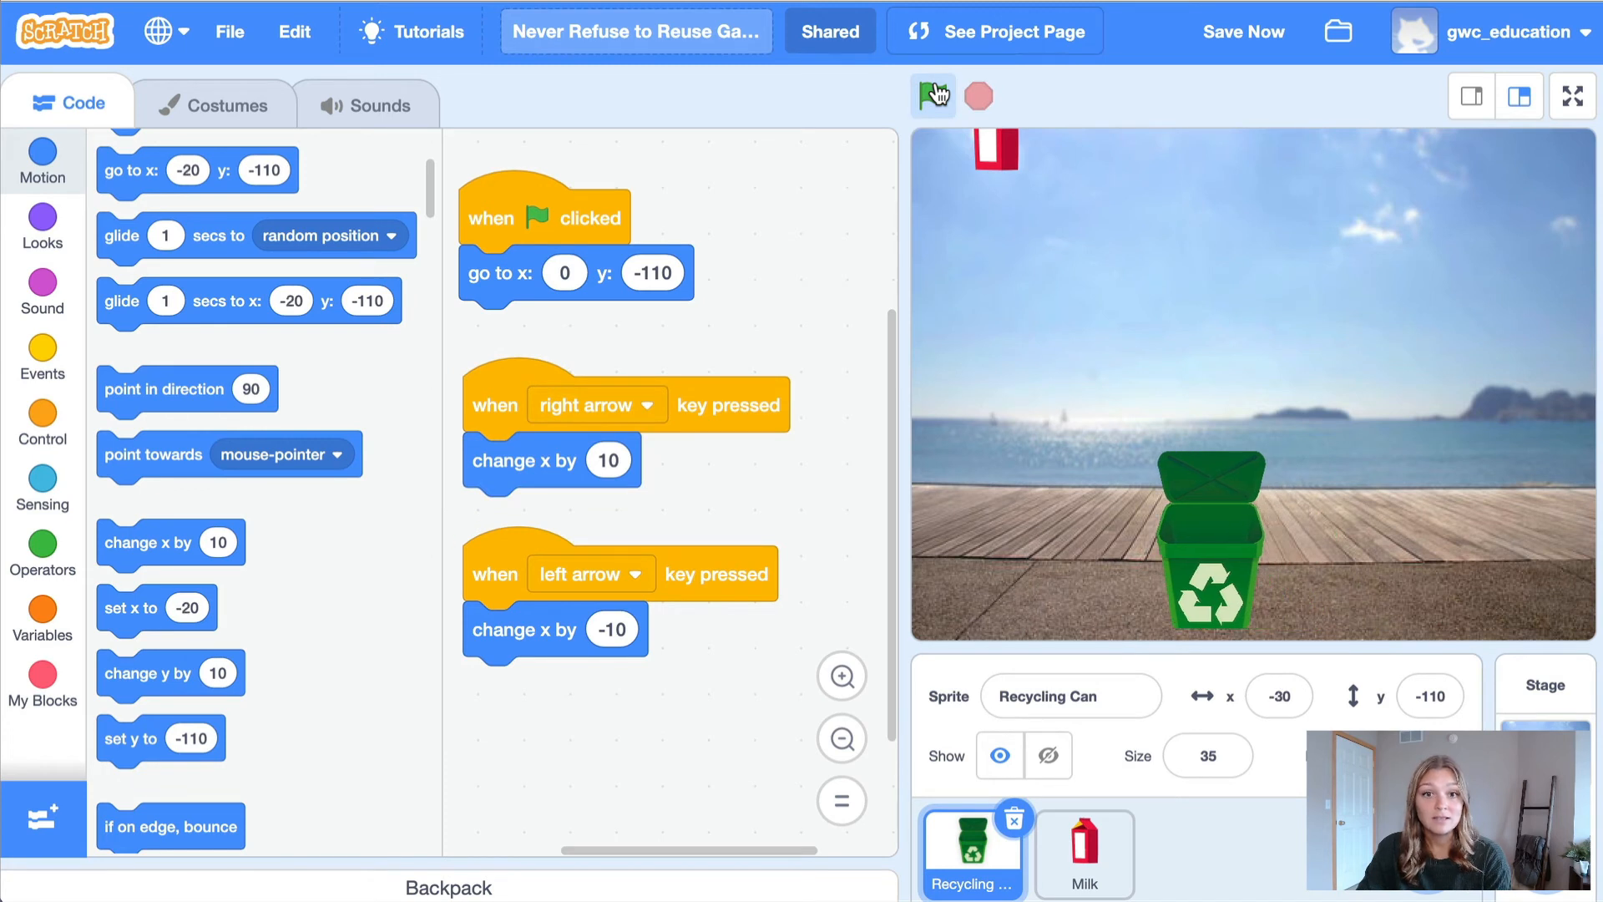
Try step values 5 and -5, then set the scripts to 20 and -20 and save.
click(932, 95)
text(-5)
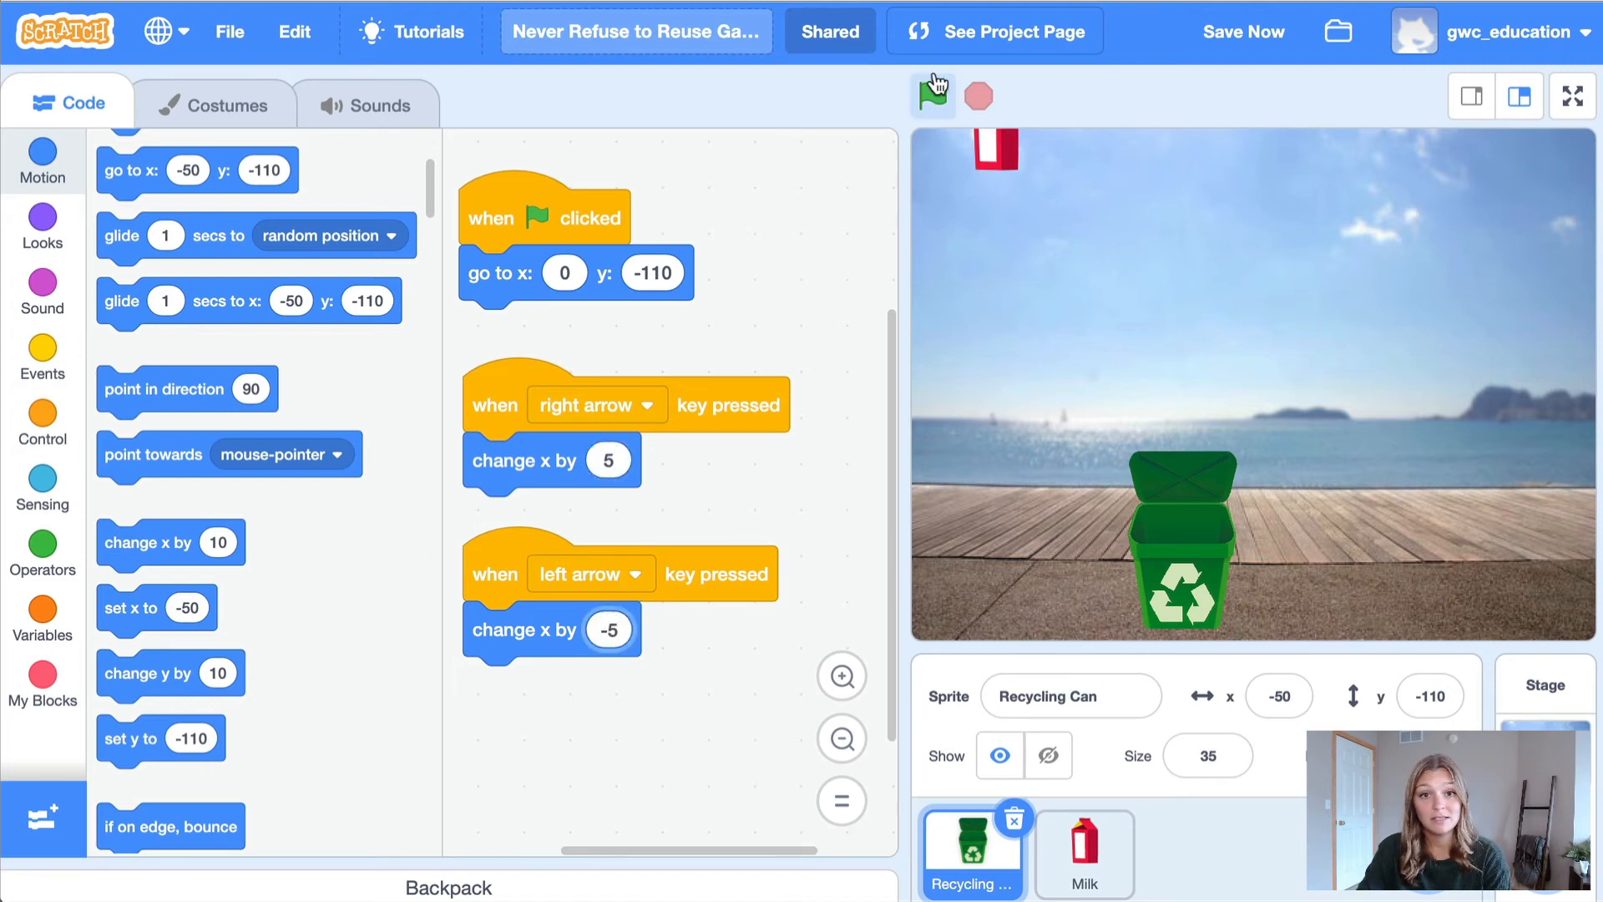
click(931, 95)
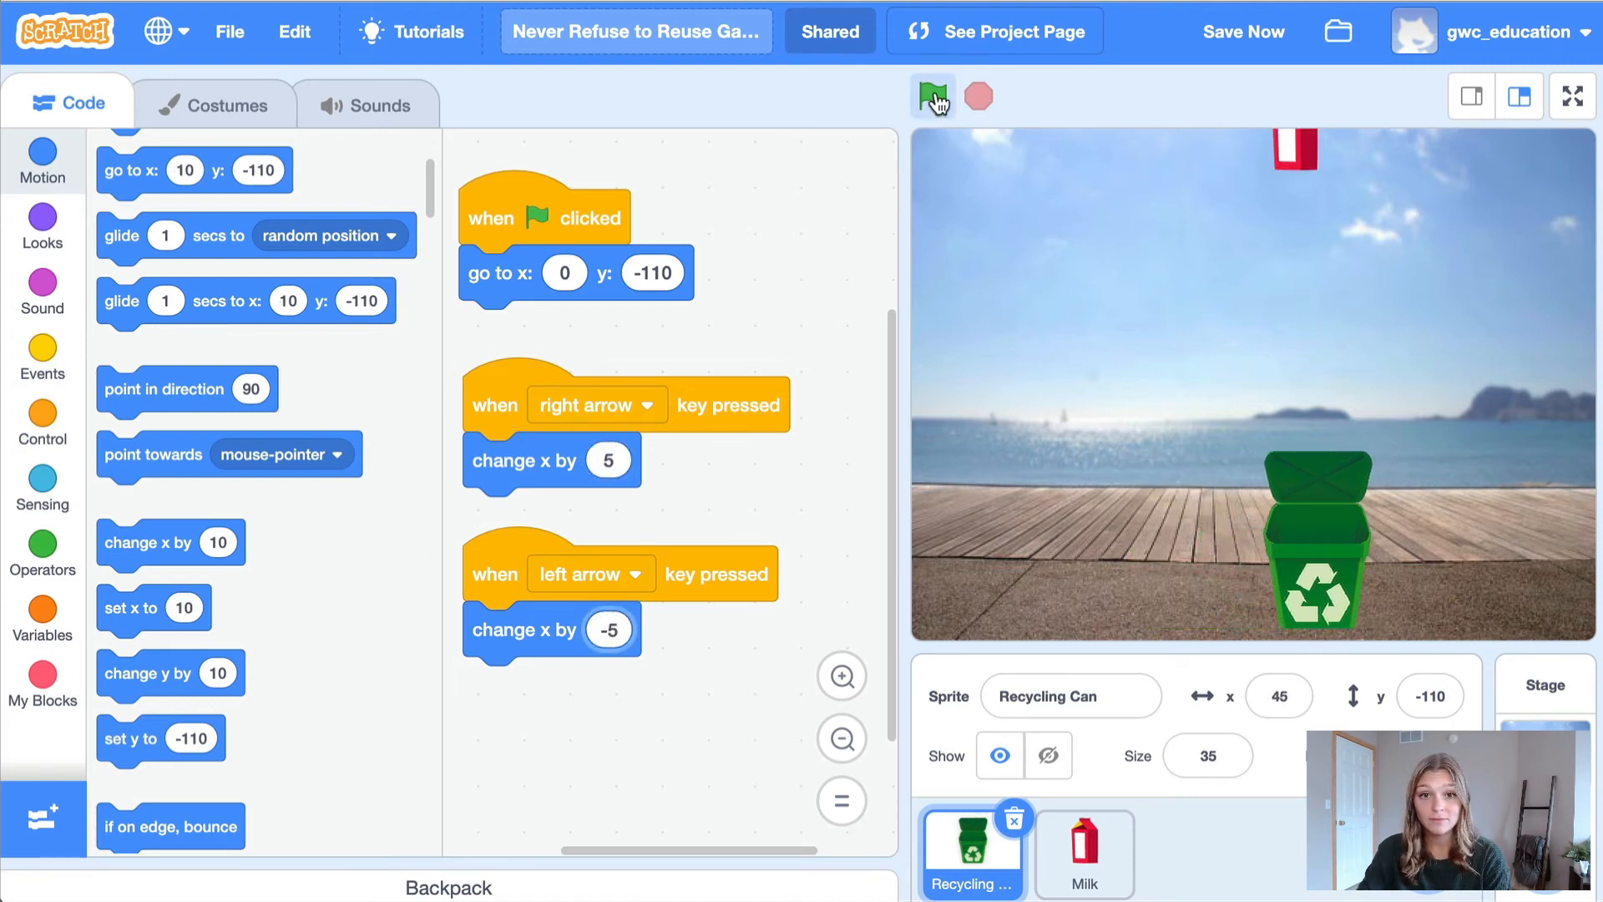
click(930, 97)
text(-2)
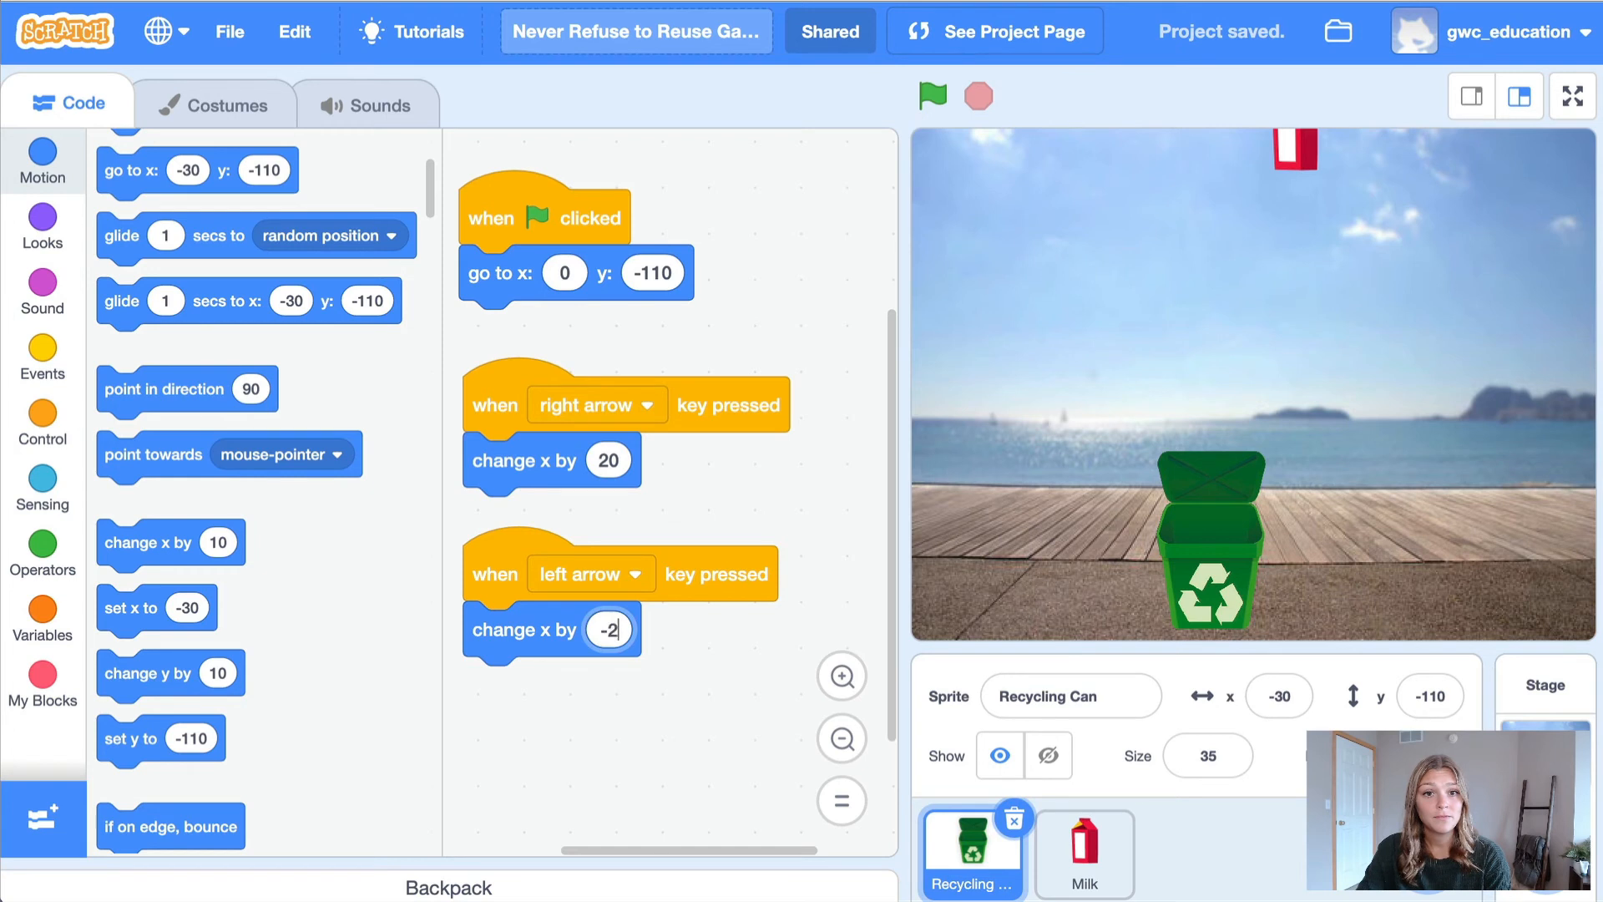
click(930, 97)
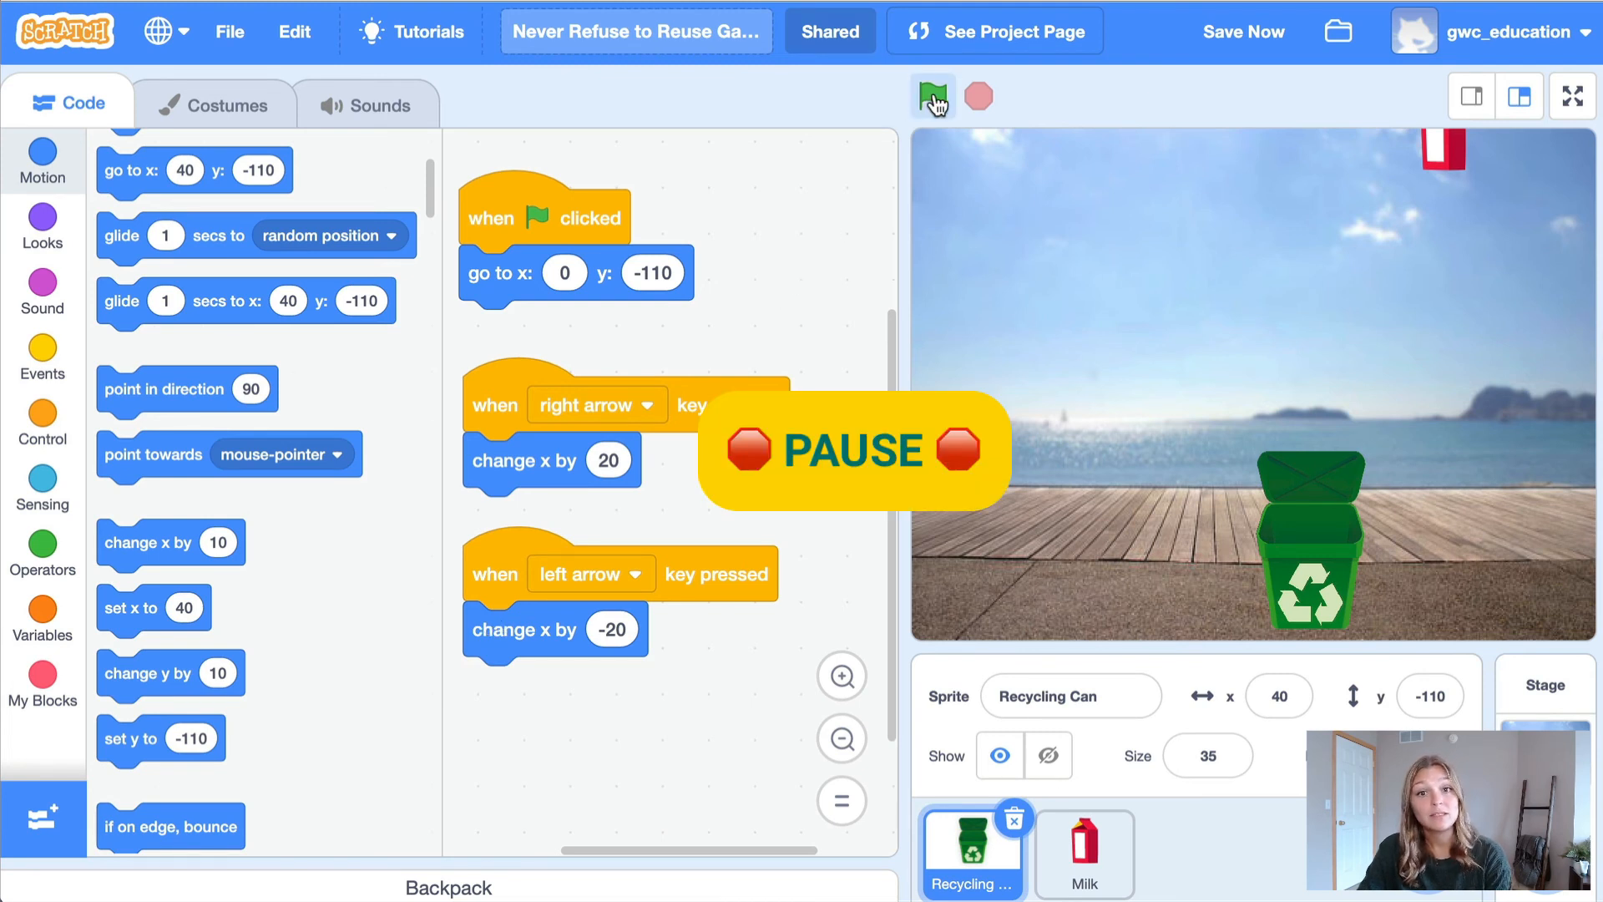
mouse_move(931, 97)
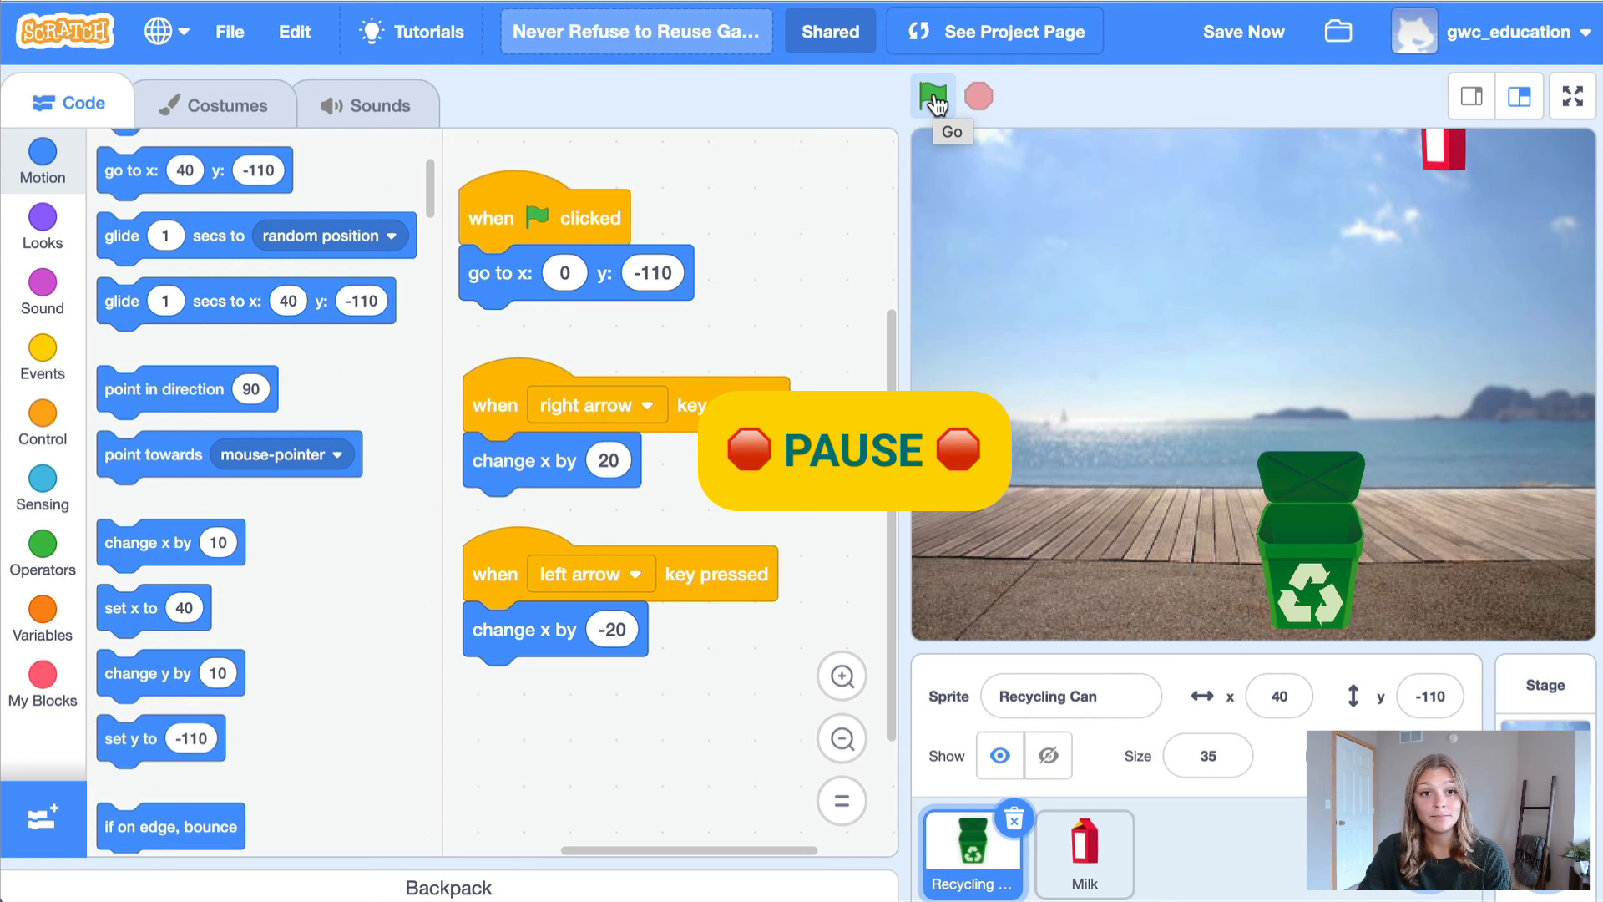
Restart and drive the can across the stage in 20-step jumps with the arrow keys.
click(931, 97)
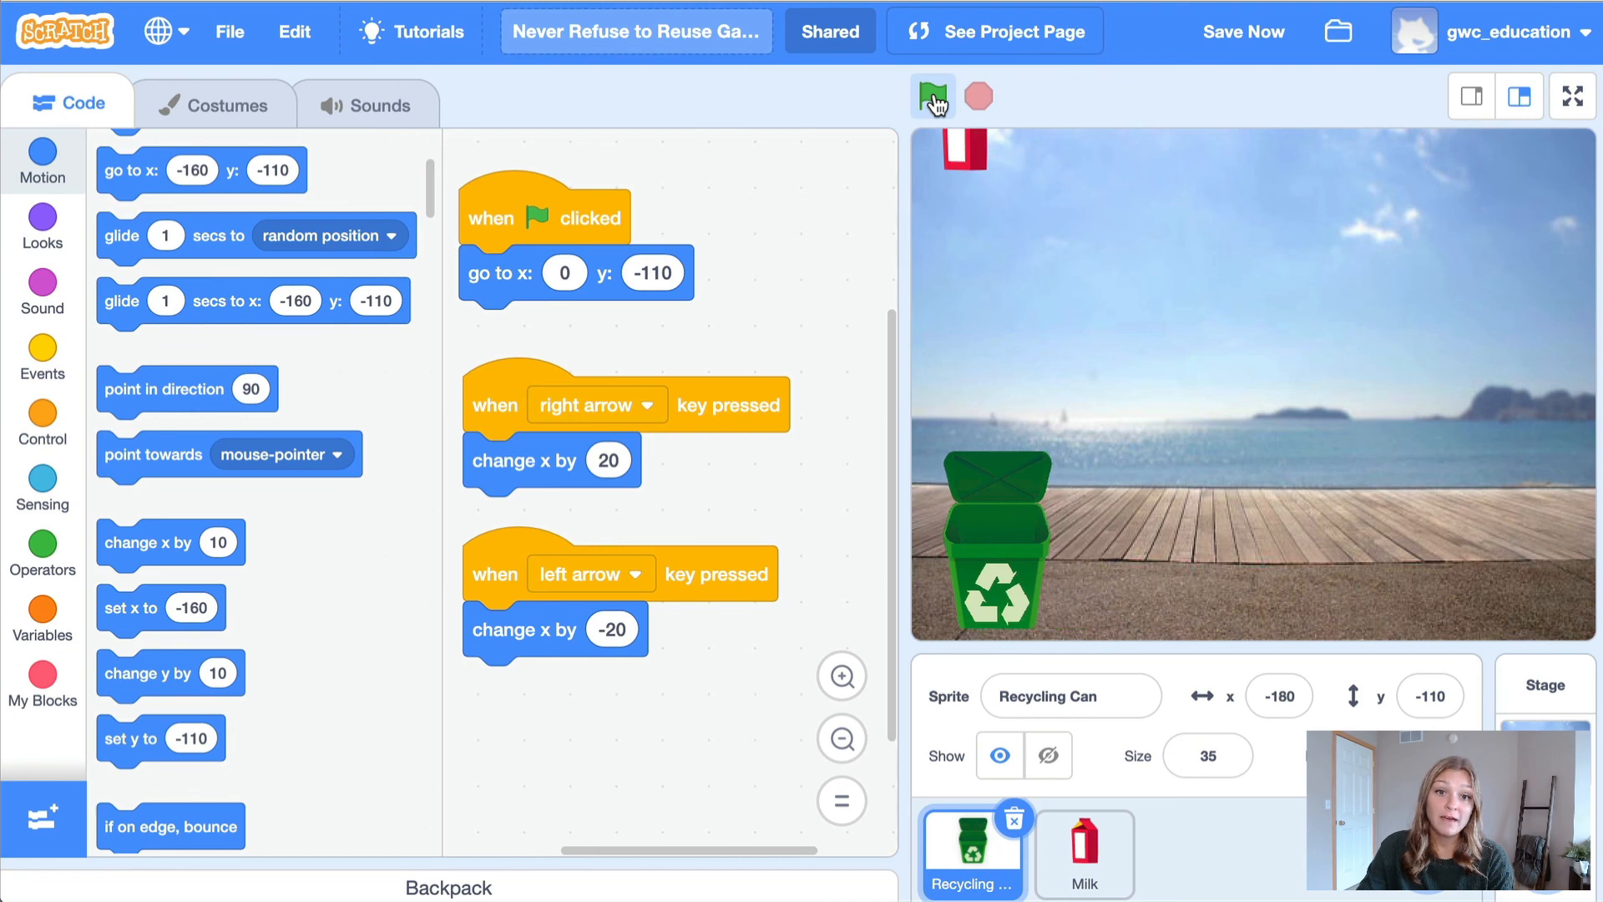
click(931, 96)
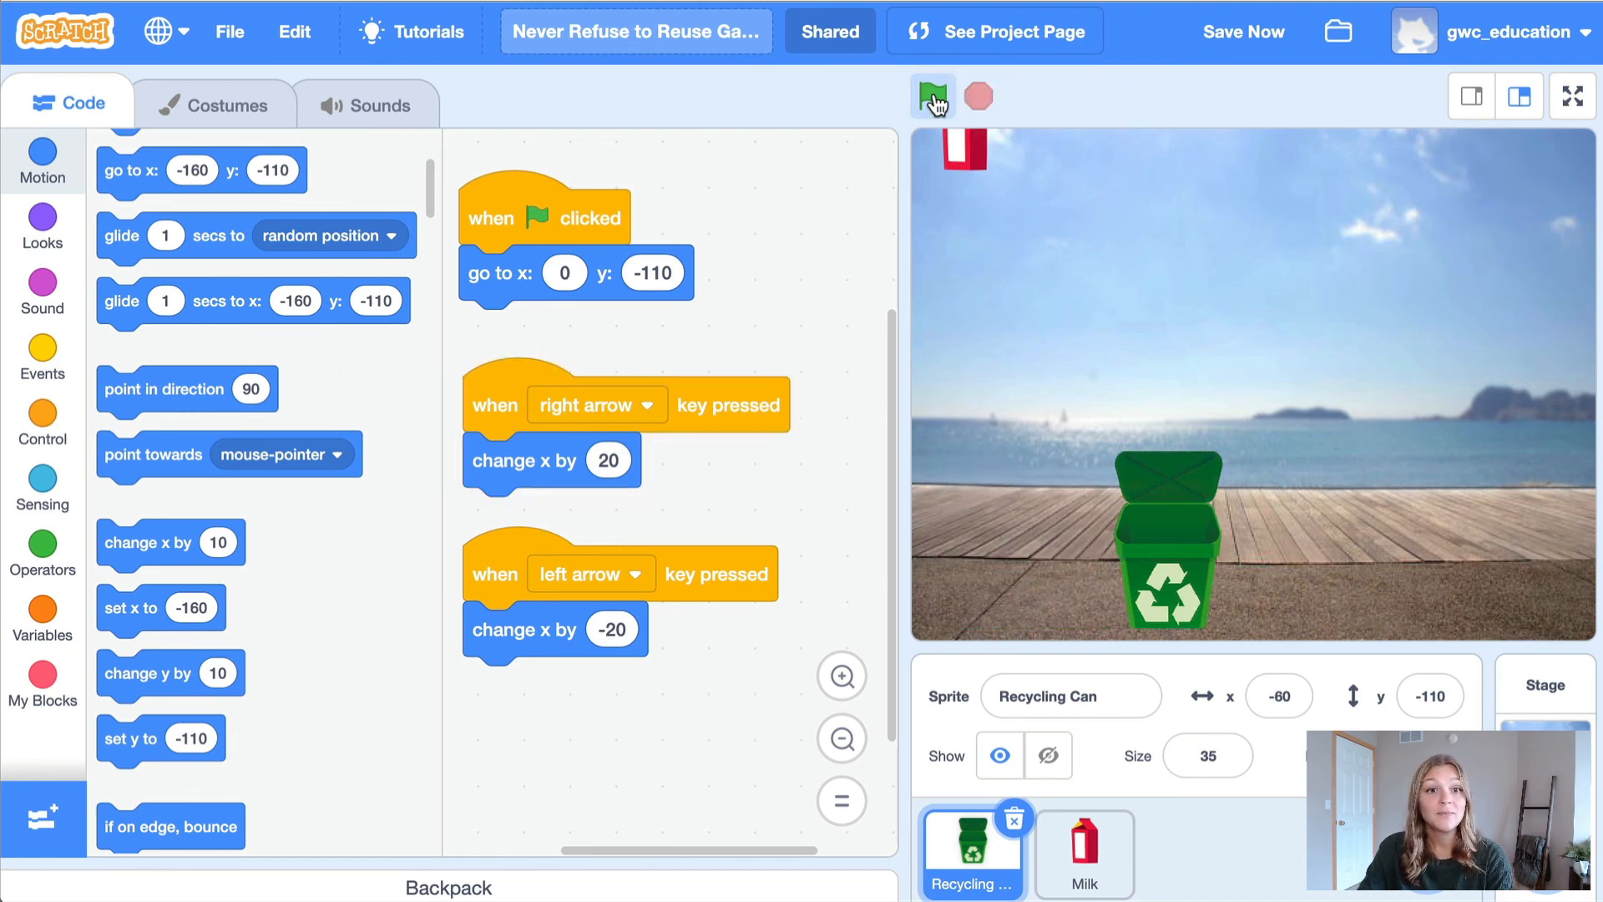
click(932, 97)
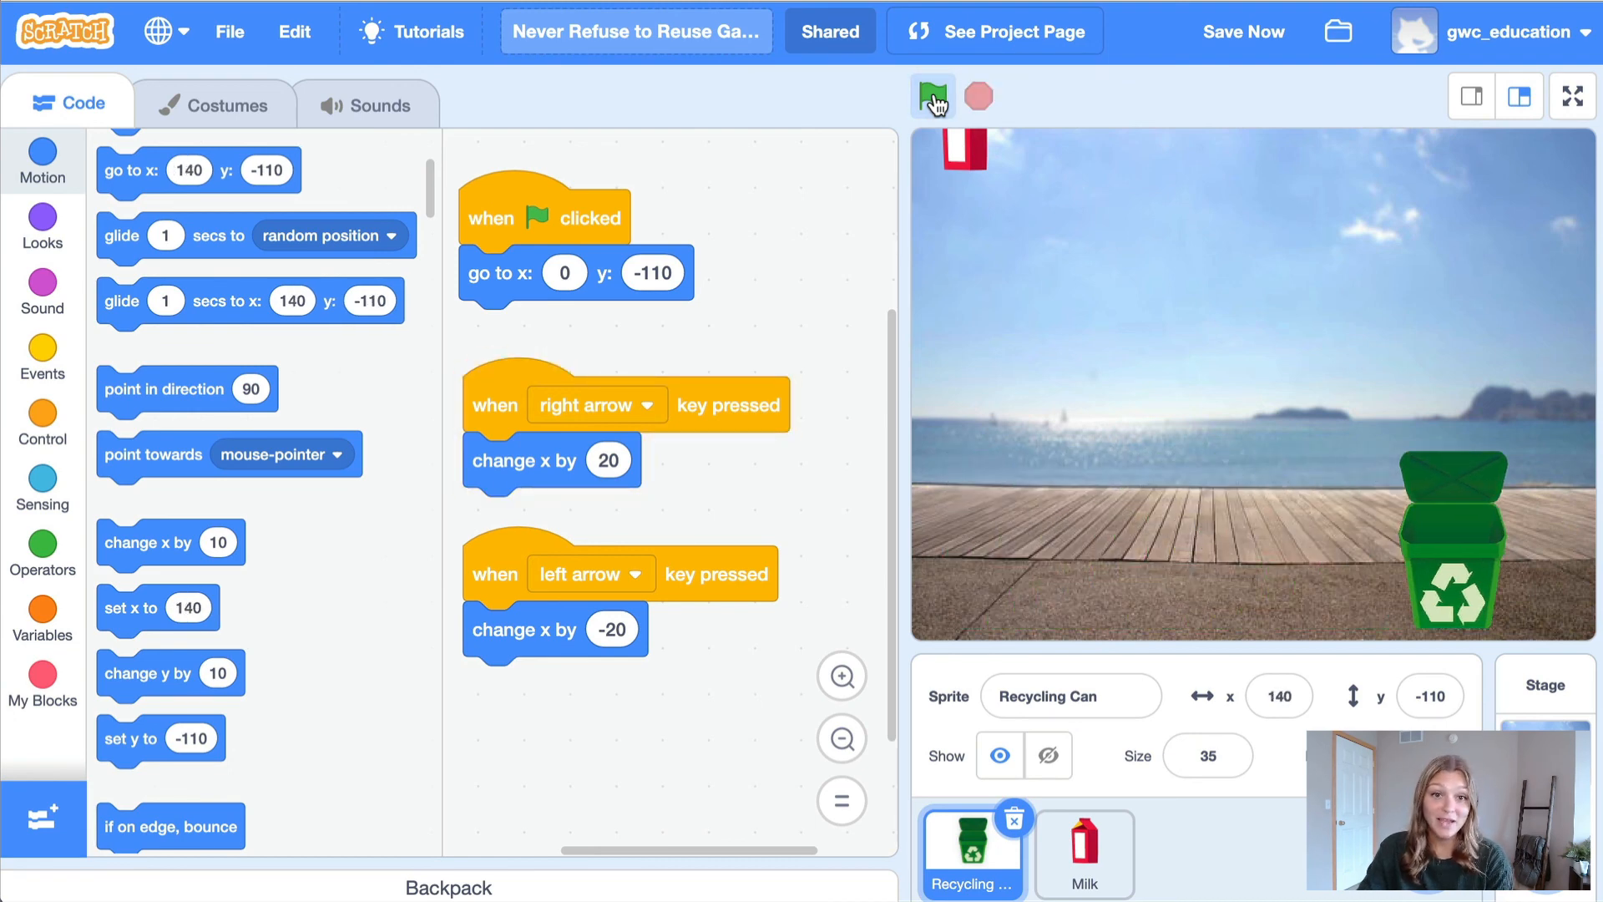